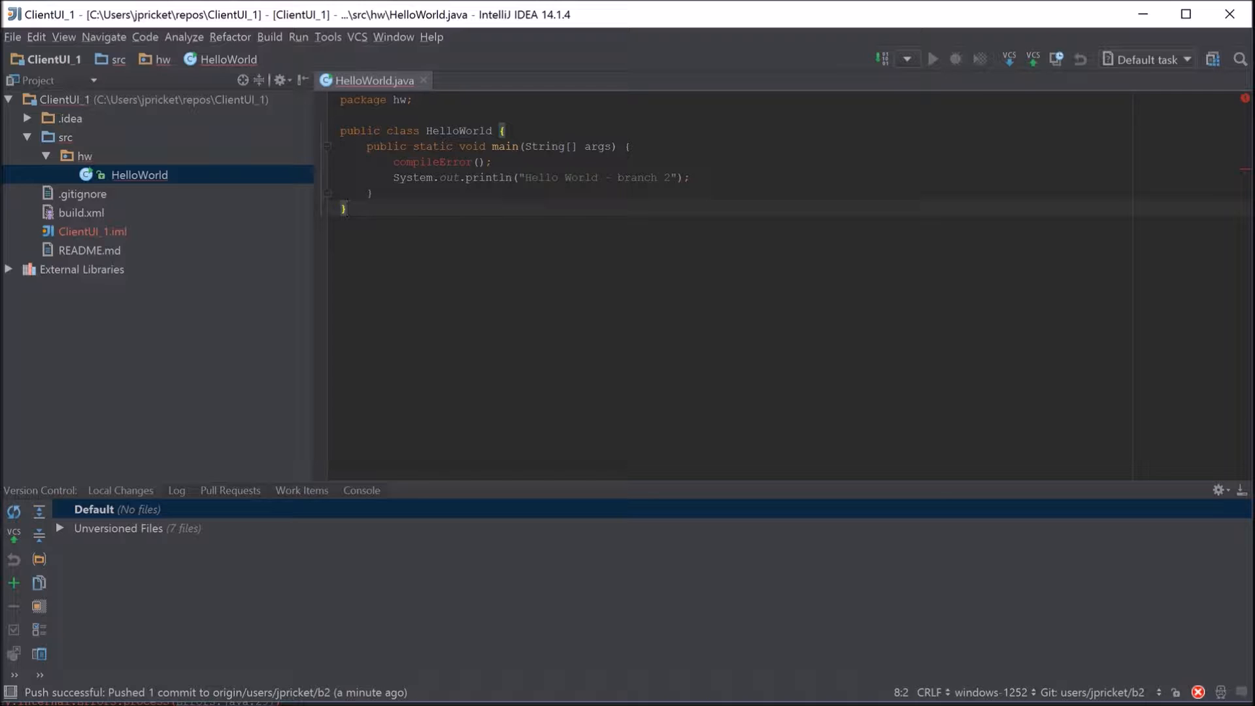
mouse_move(1148, 667)
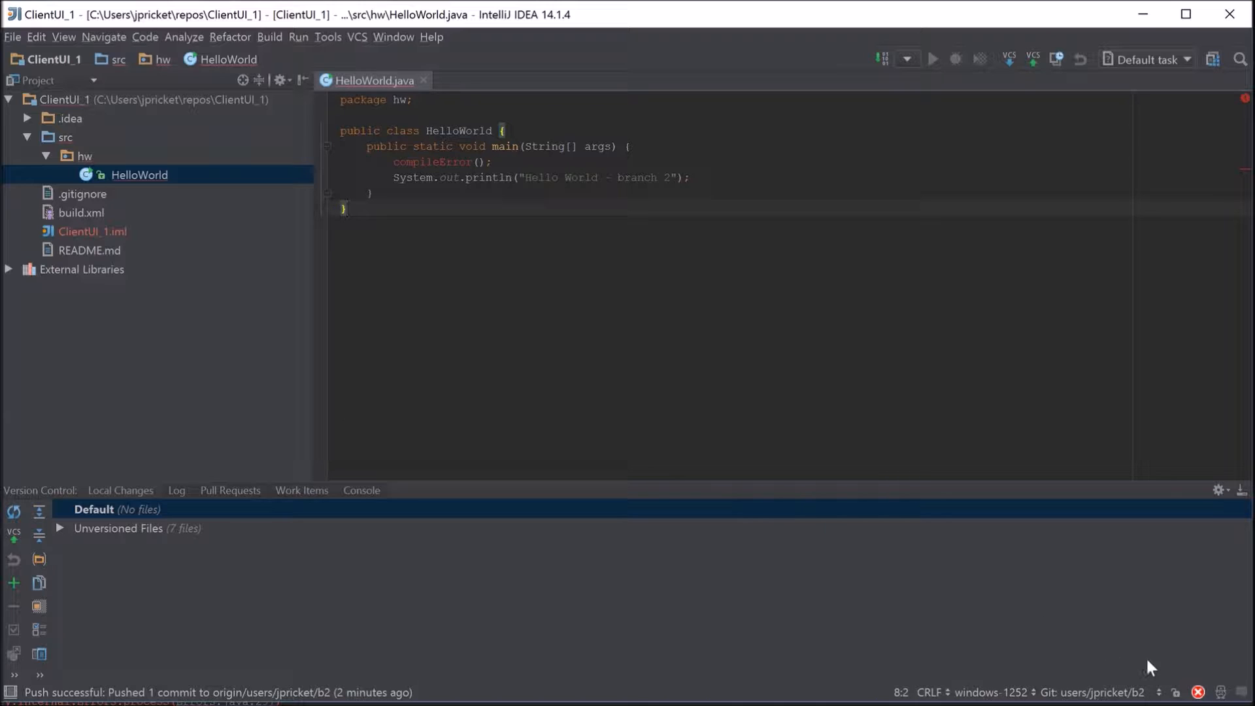
mouse_move(1176, 664)
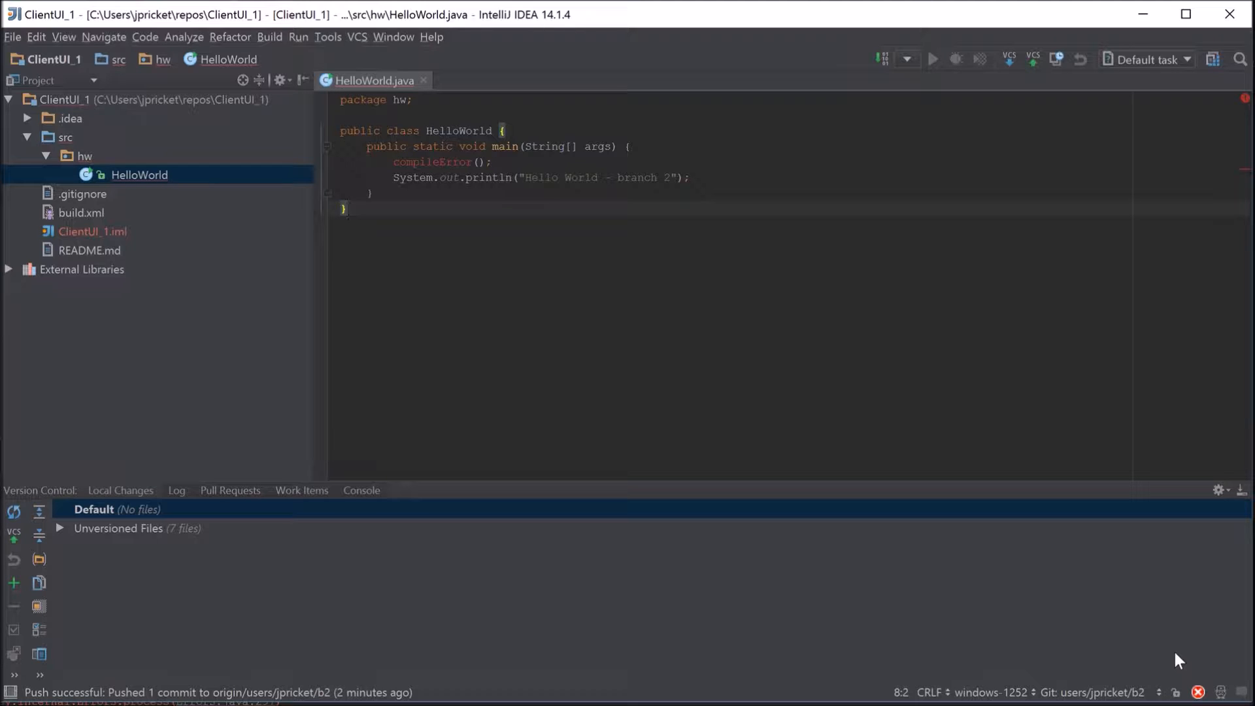
mouse_move(1208, 696)
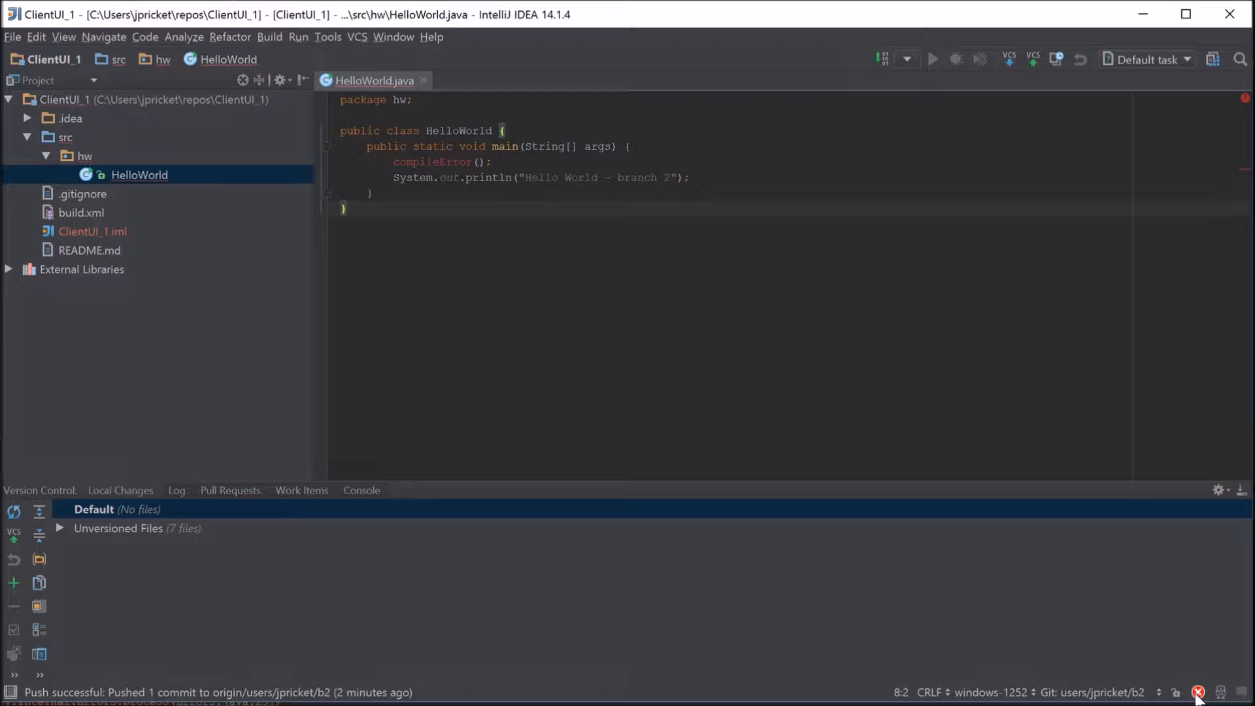
mouse_move(1199, 692)
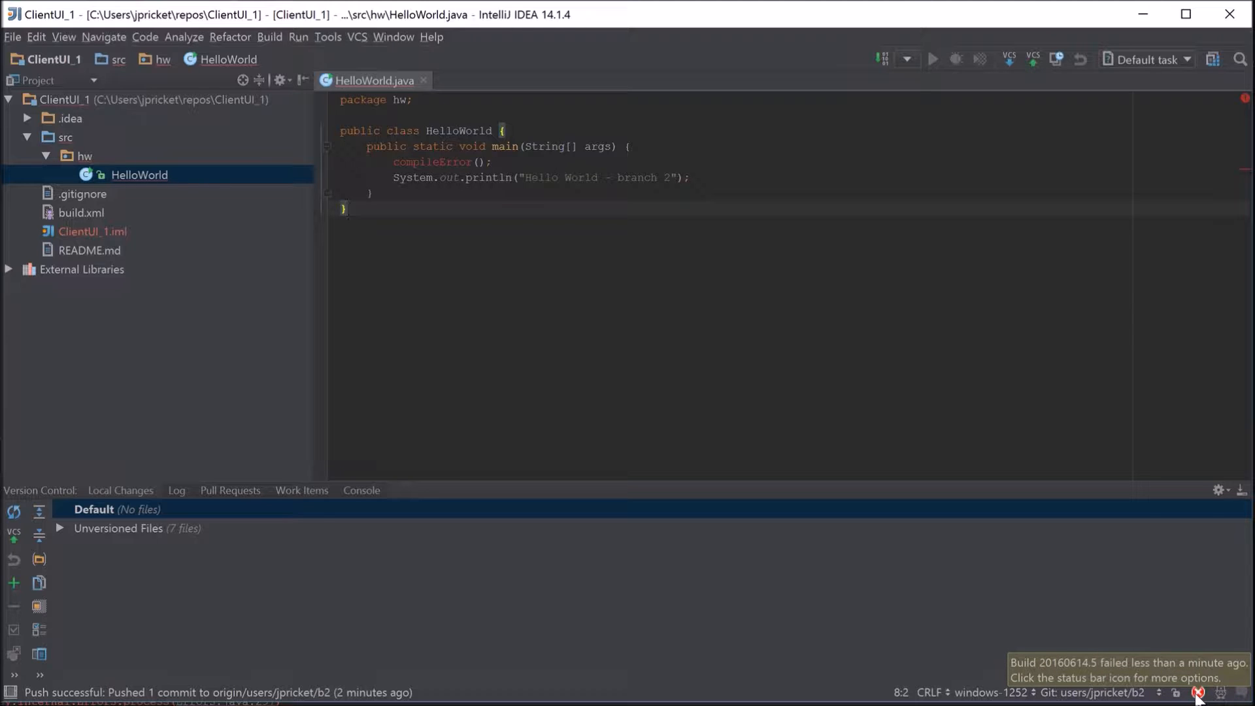
Open the details of failed b2 build 20160614.5 from IntelliJ's build status icon
click(1198, 692)
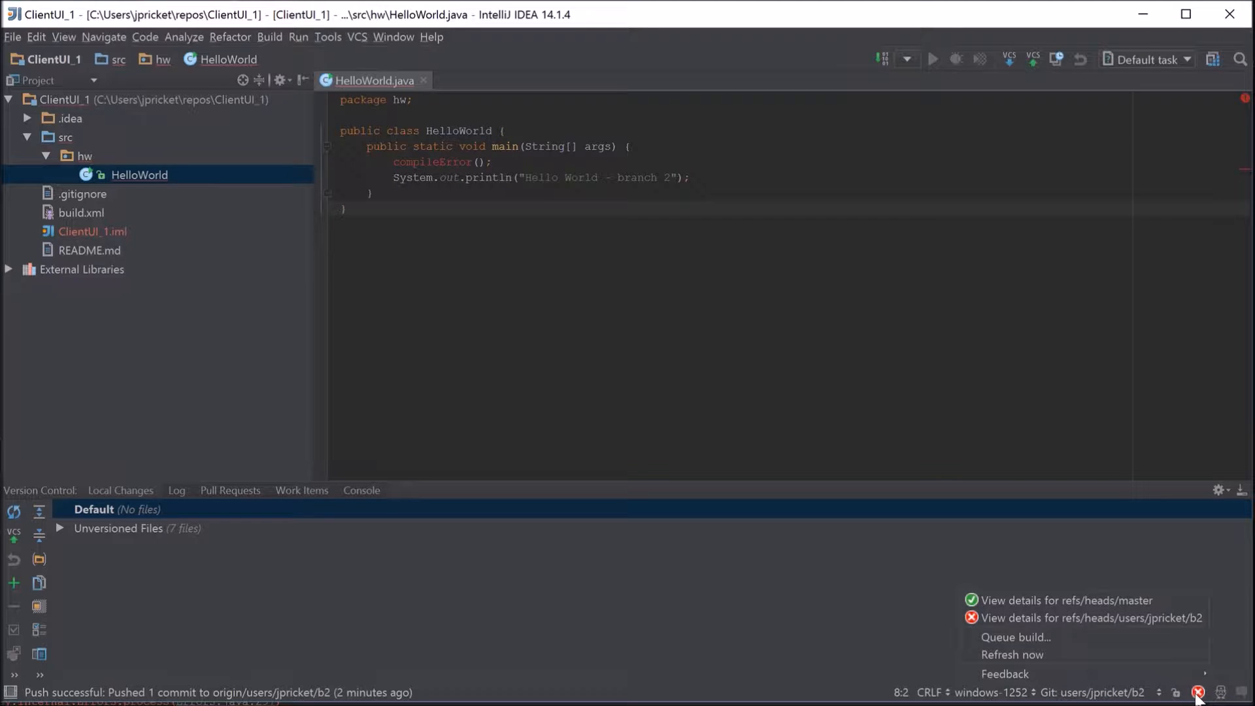
mouse_move(1065, 600)
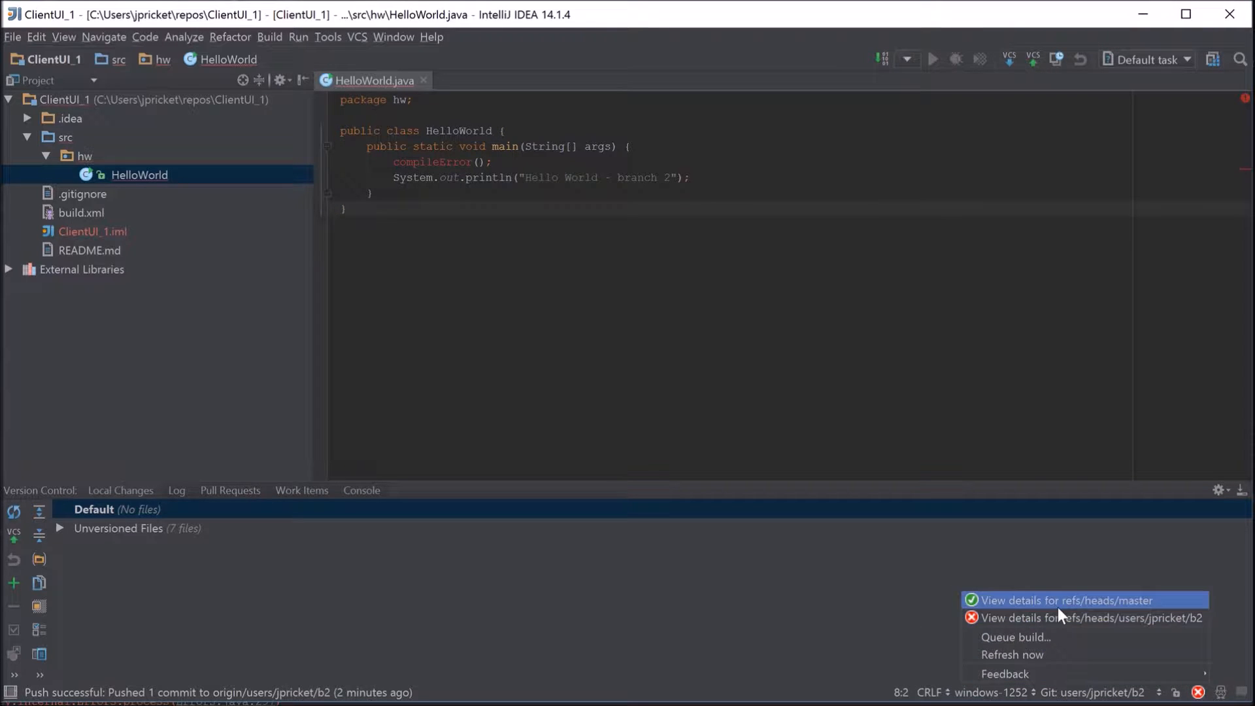
mouse_move(1103, 605)
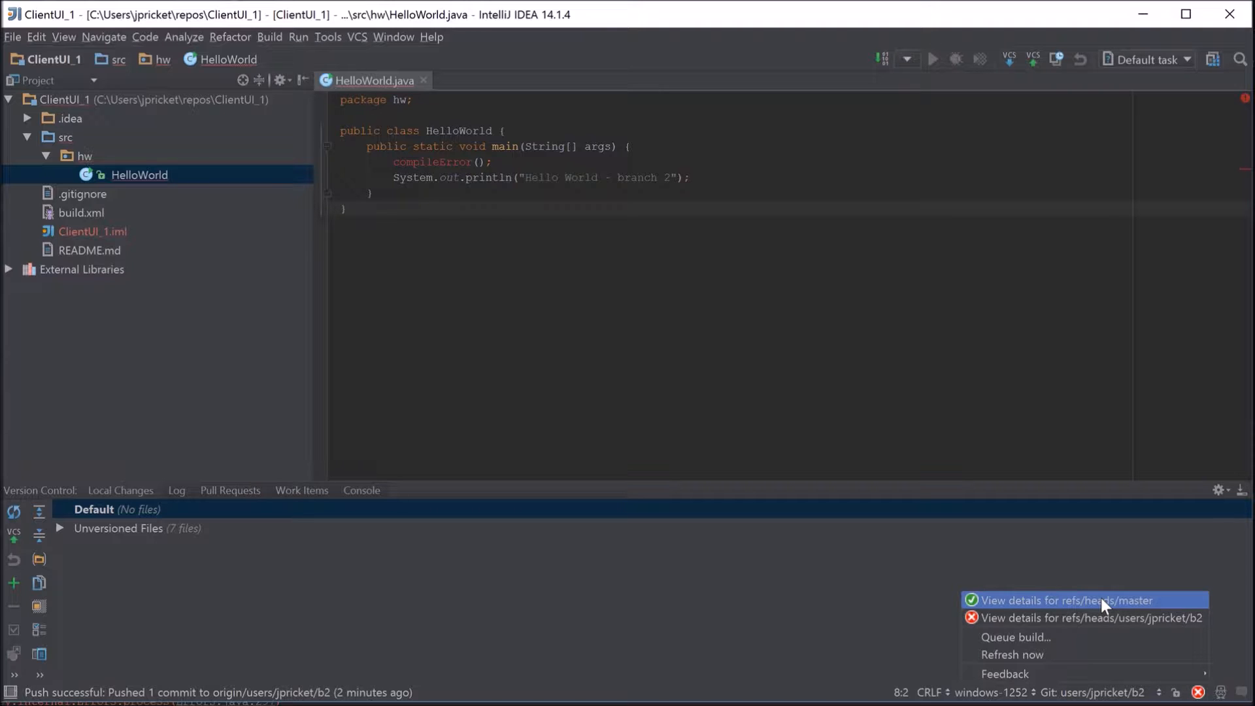
mouse_move(1117, 617)
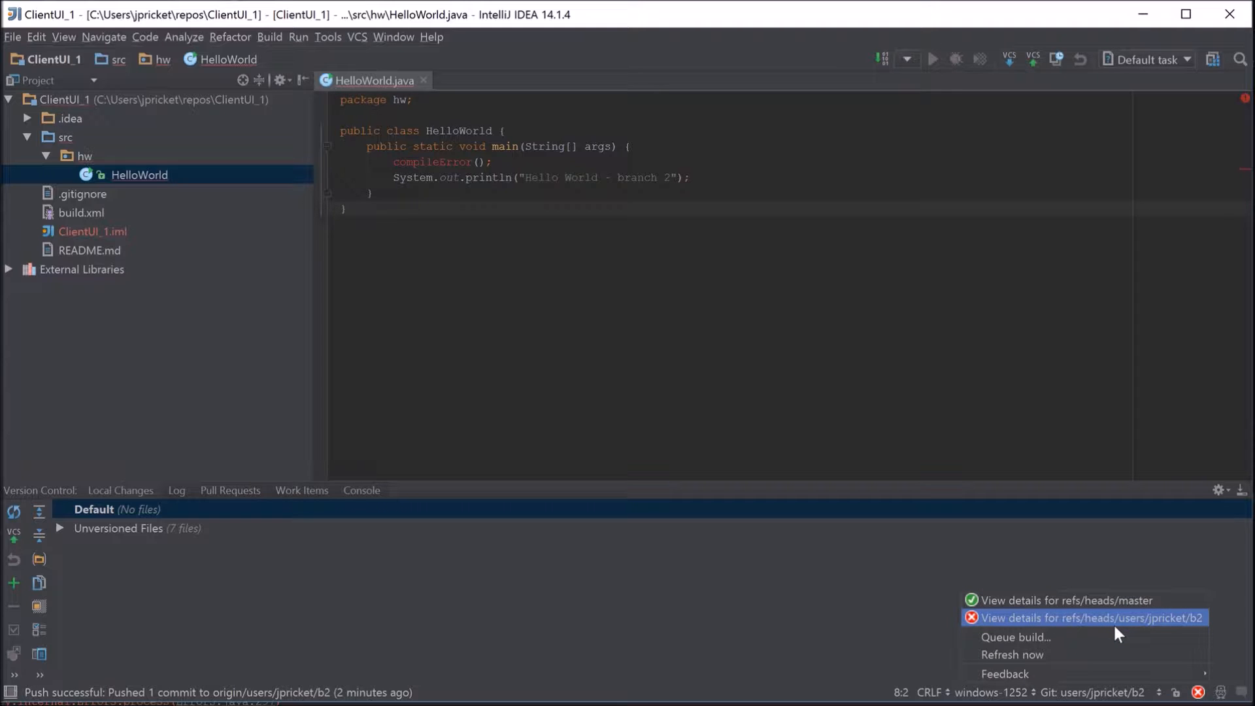
mouse_move(1089, 626)
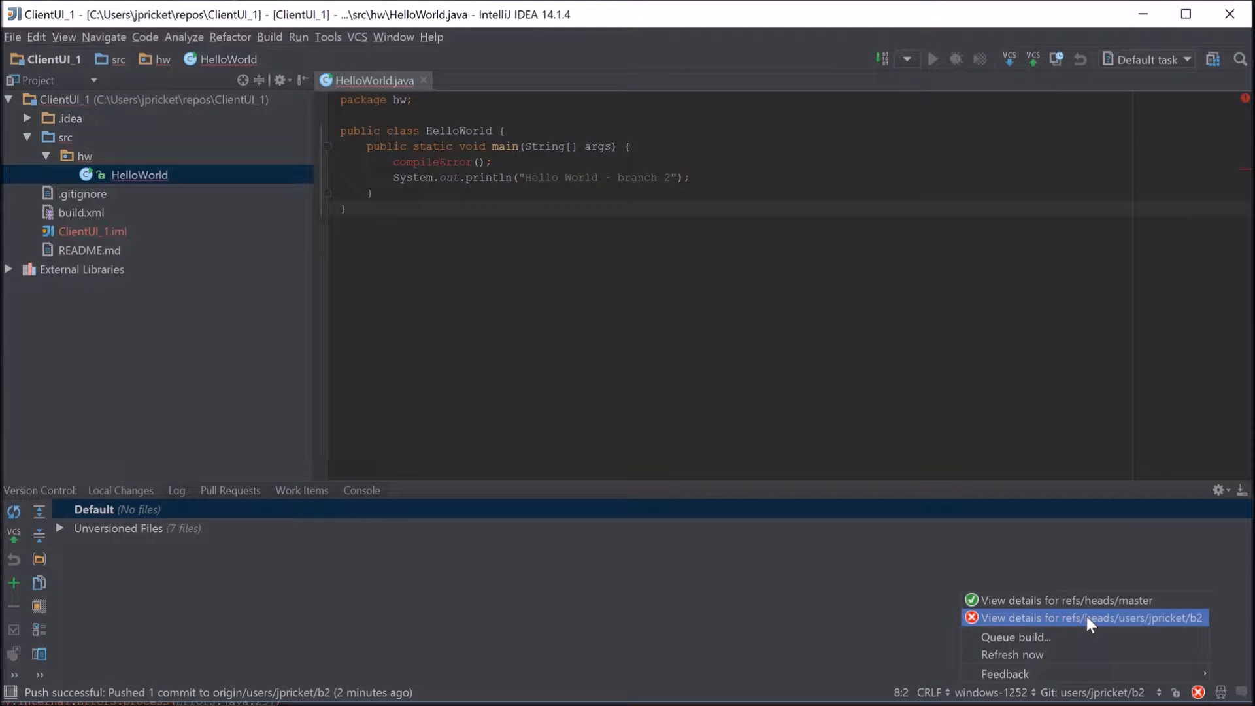
click(1091, 617)
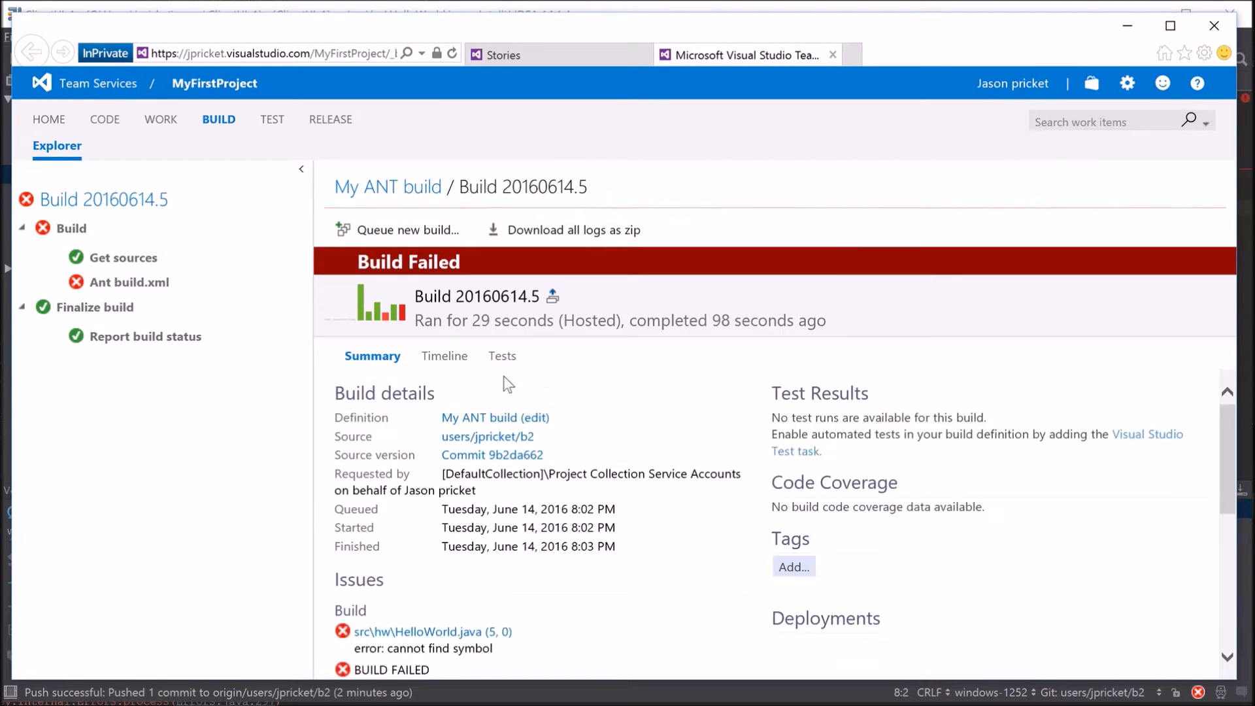
Inspect the Build step log of 20160614.5 for the compileError() 'cannot find symbol' error
click(71, 228)
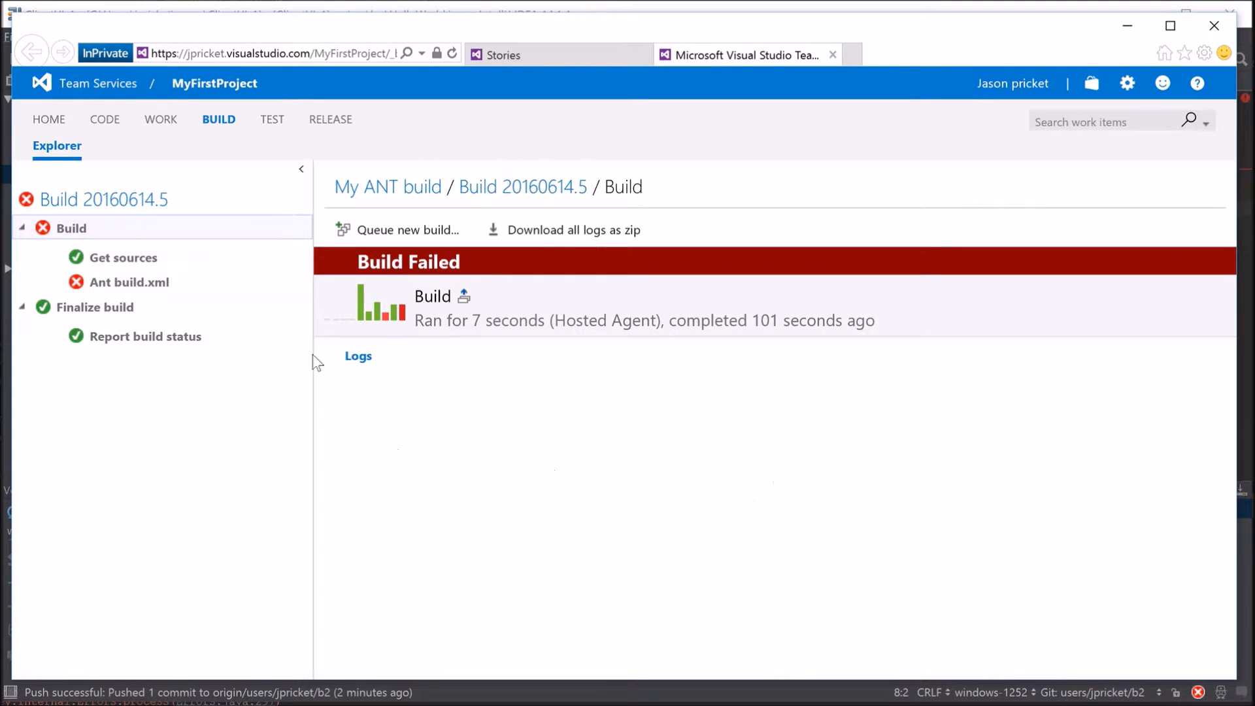
click(357, 355)
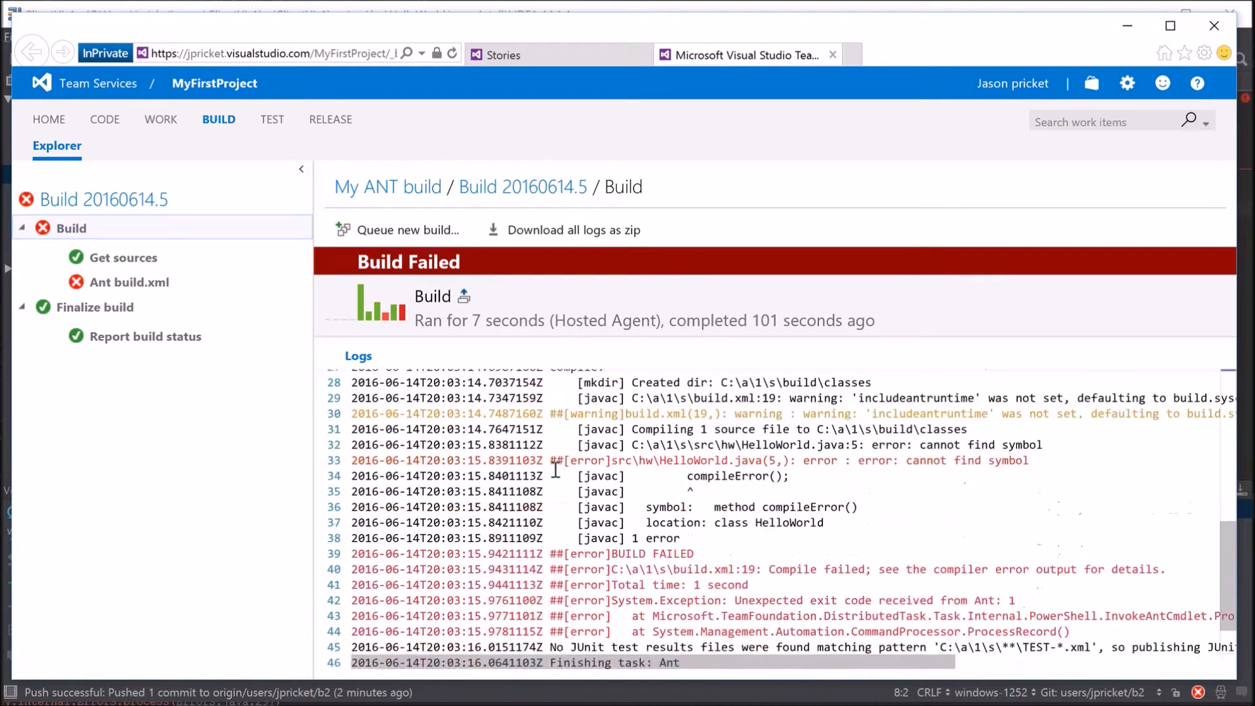
scroll(down, 3)
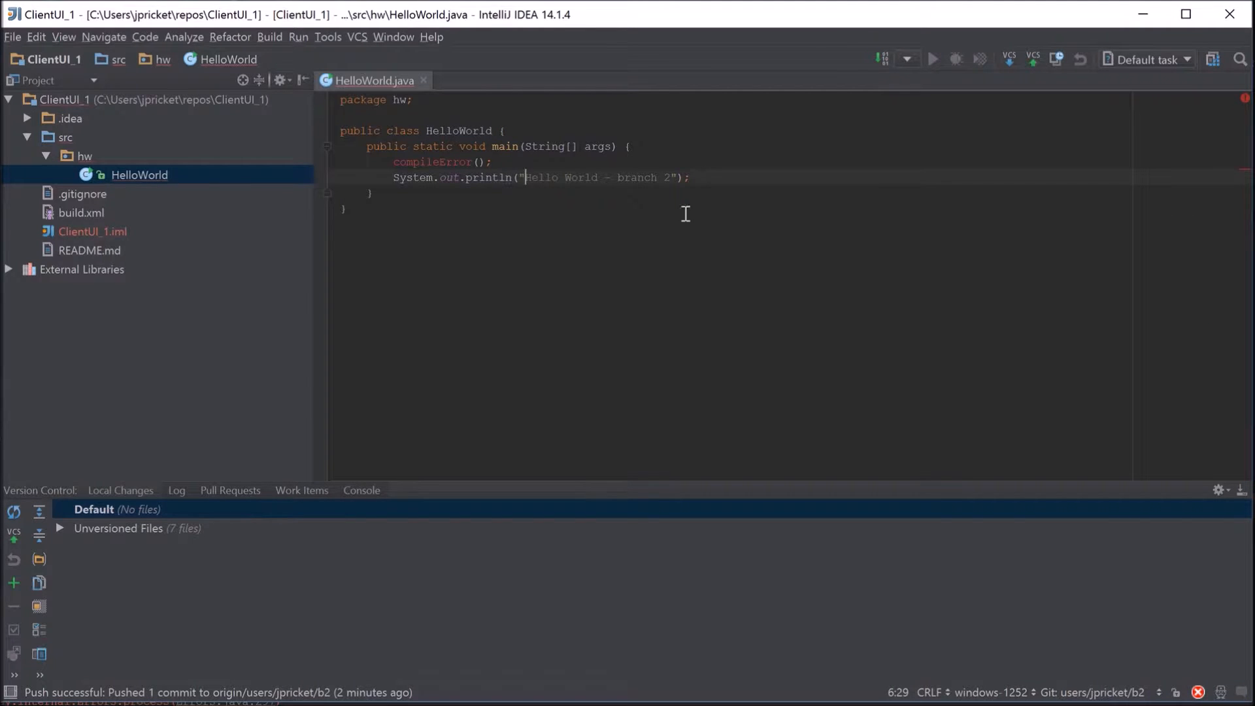
Delete the compileError() line in HelloWorld.java, then commit and push as 'fixing build'
click(393, 161)
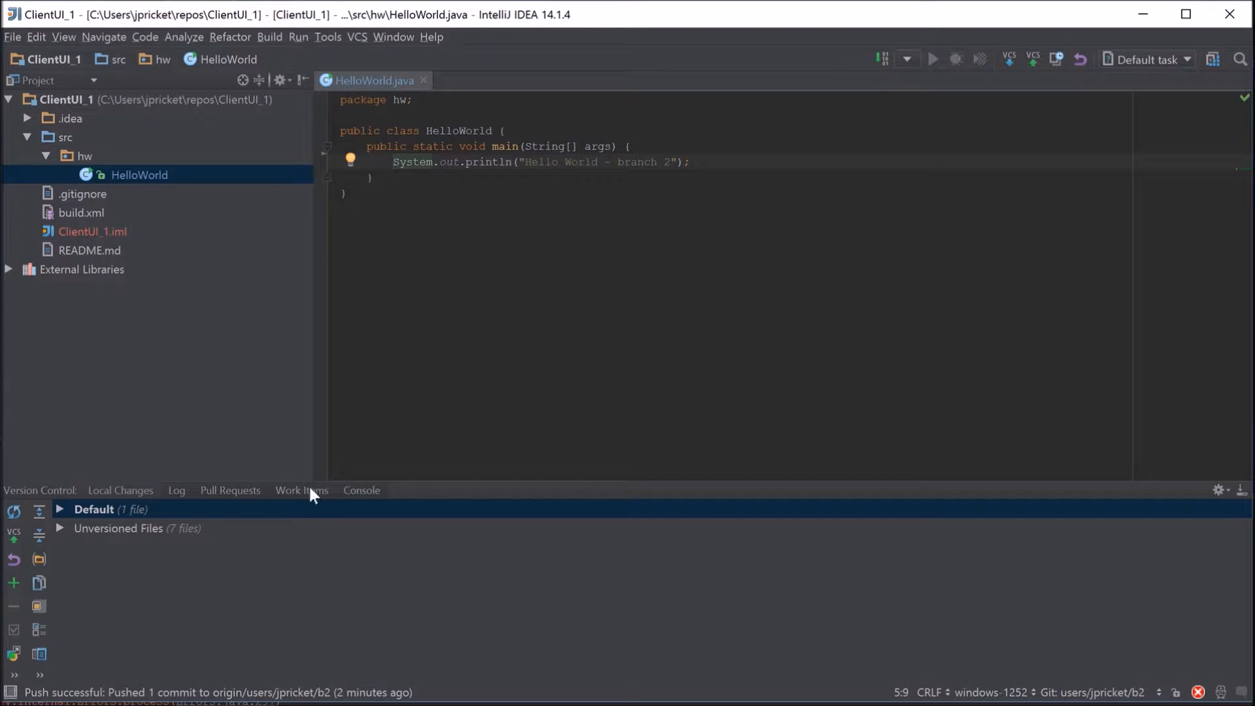
right_click(94, 510)
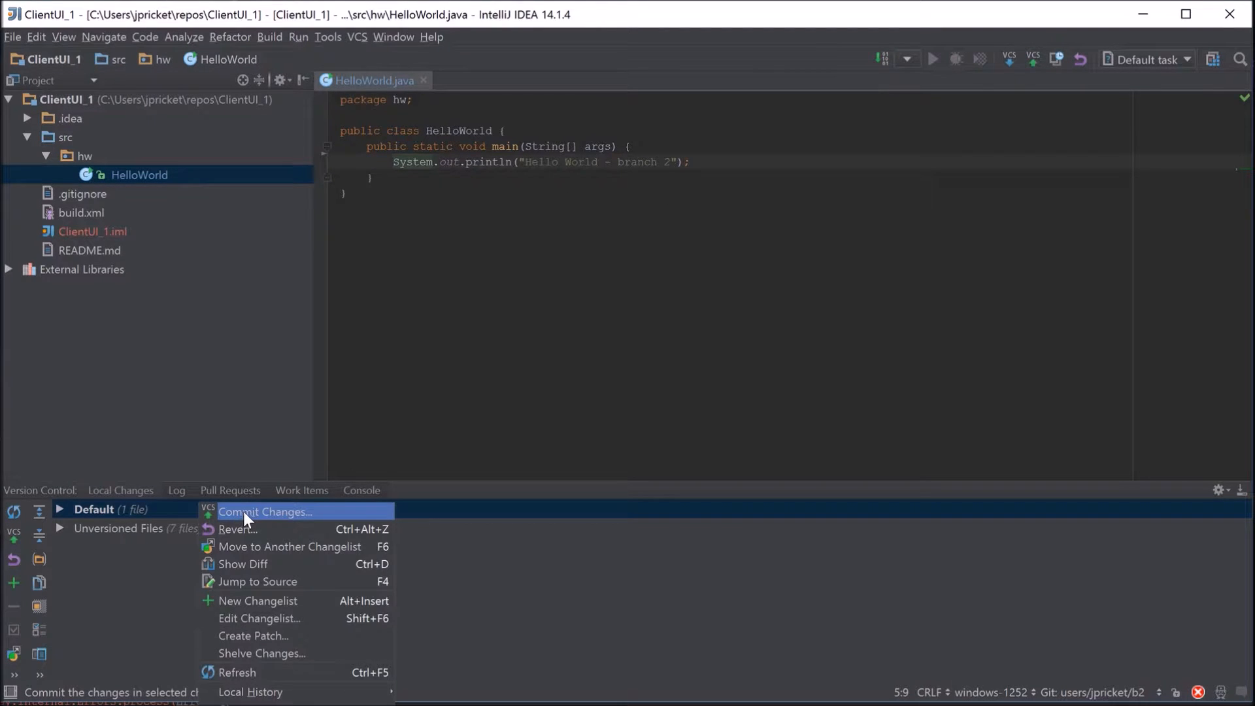
click(265, 511)
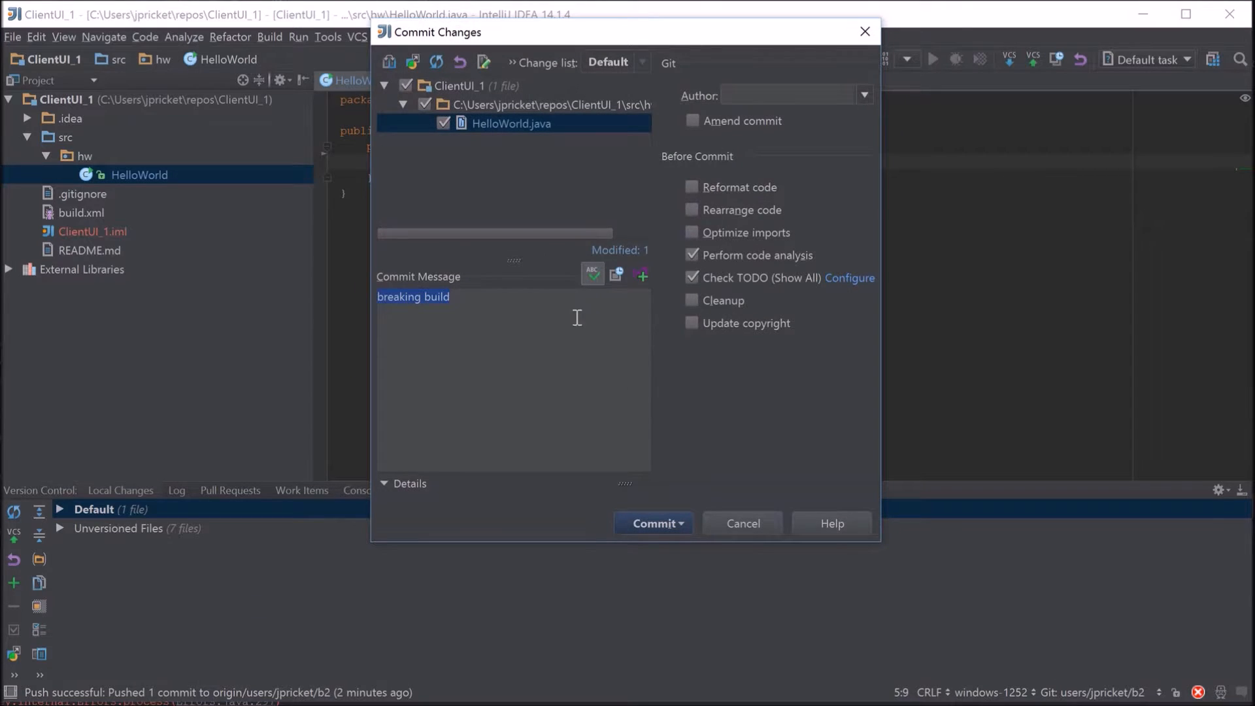
text(fix)
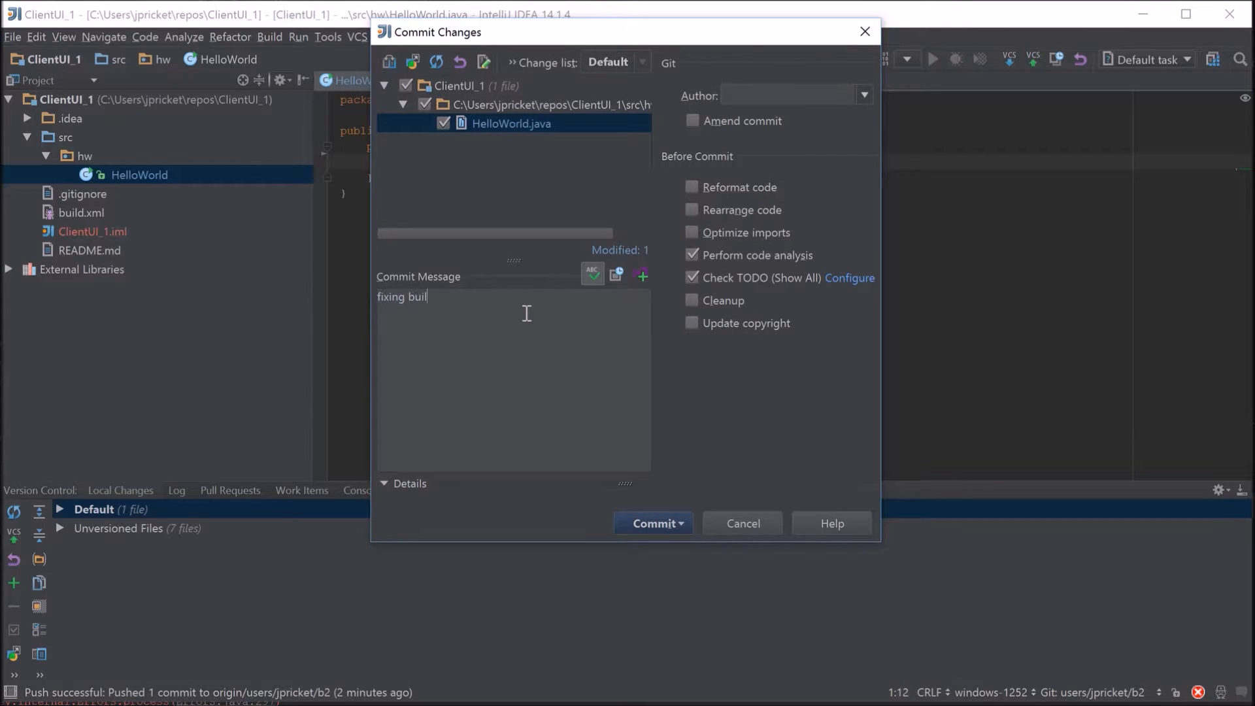
click(682, 523)
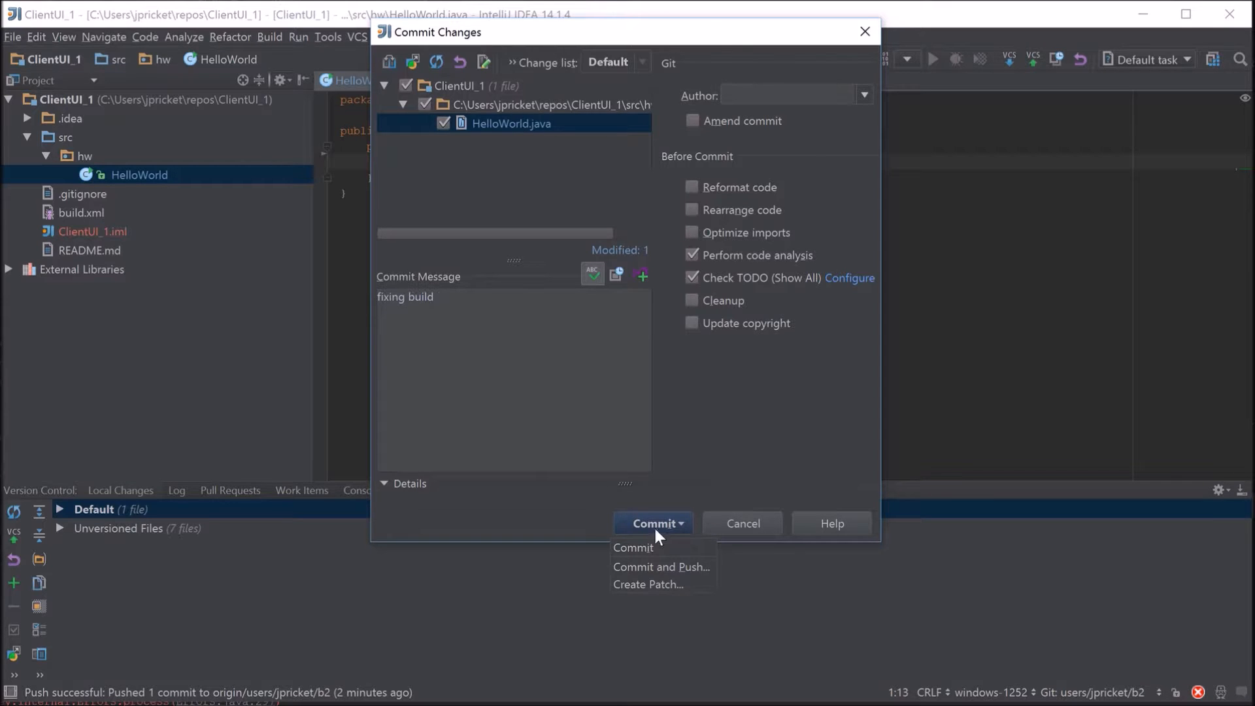
click(632, 548)
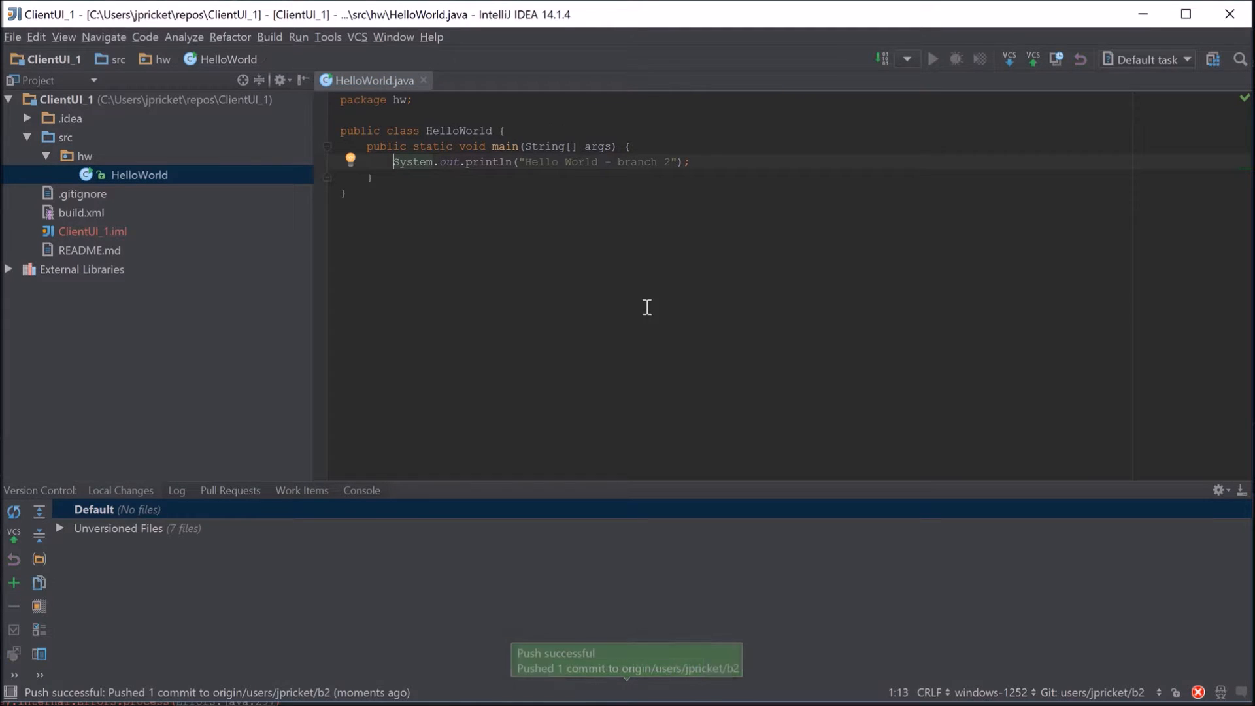
mouse_move(945, 599)
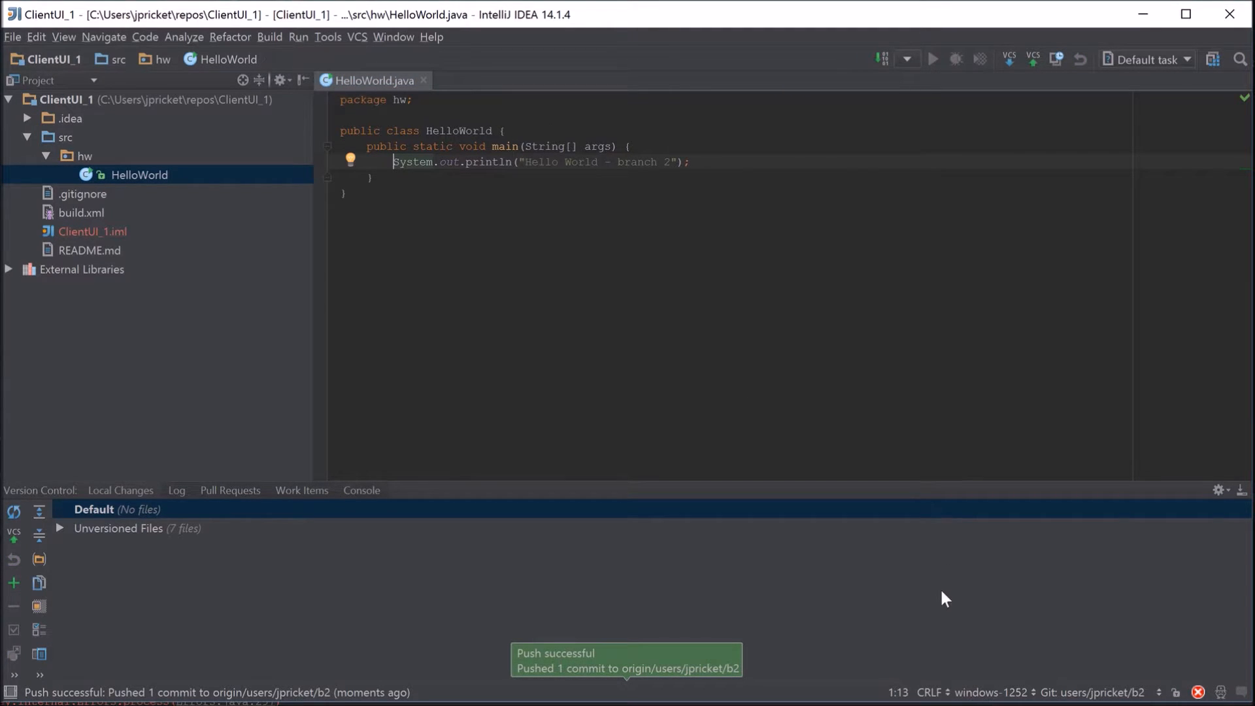
mouse_move(1215, 692)
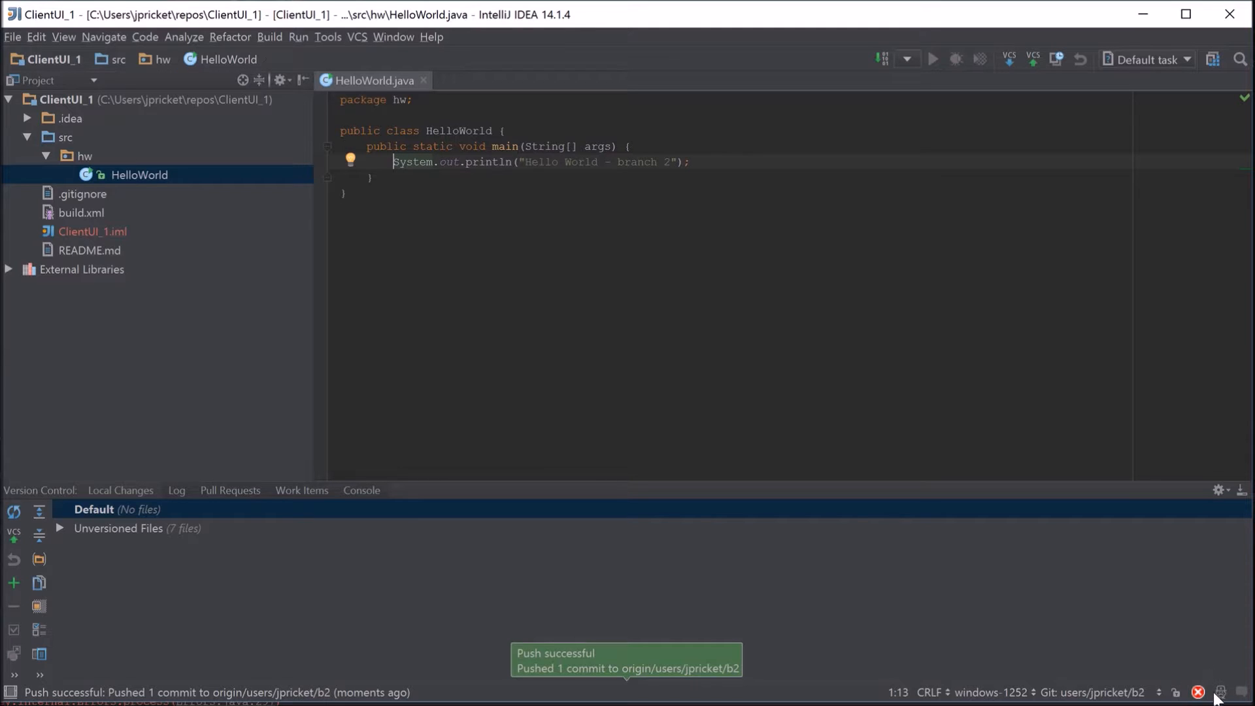
mouse_move(1205, 674)
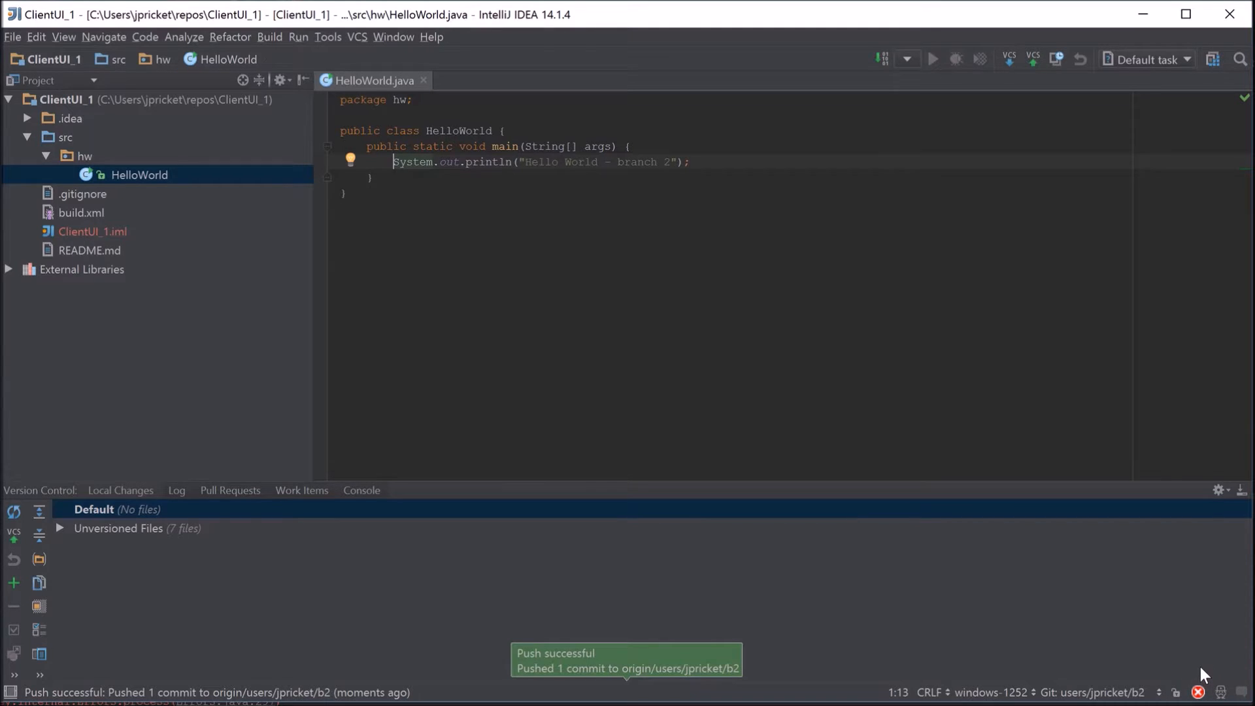
click(1199, 692)
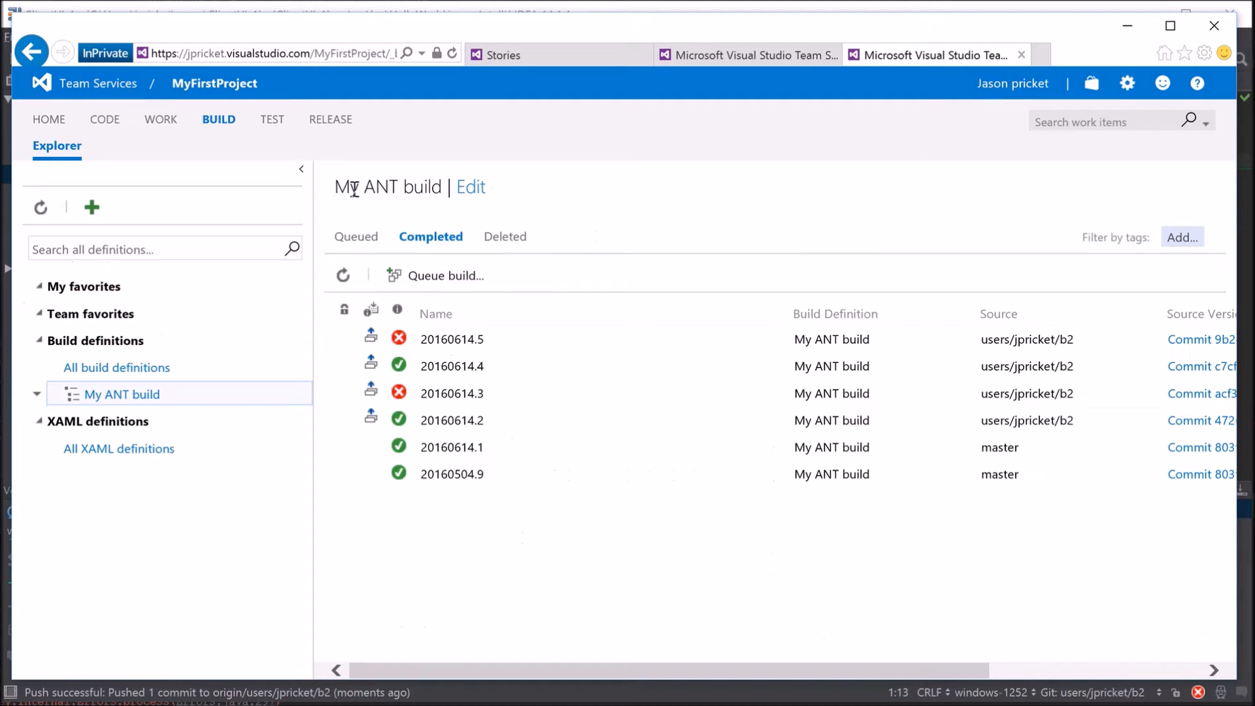
mouse_move(436, 248)
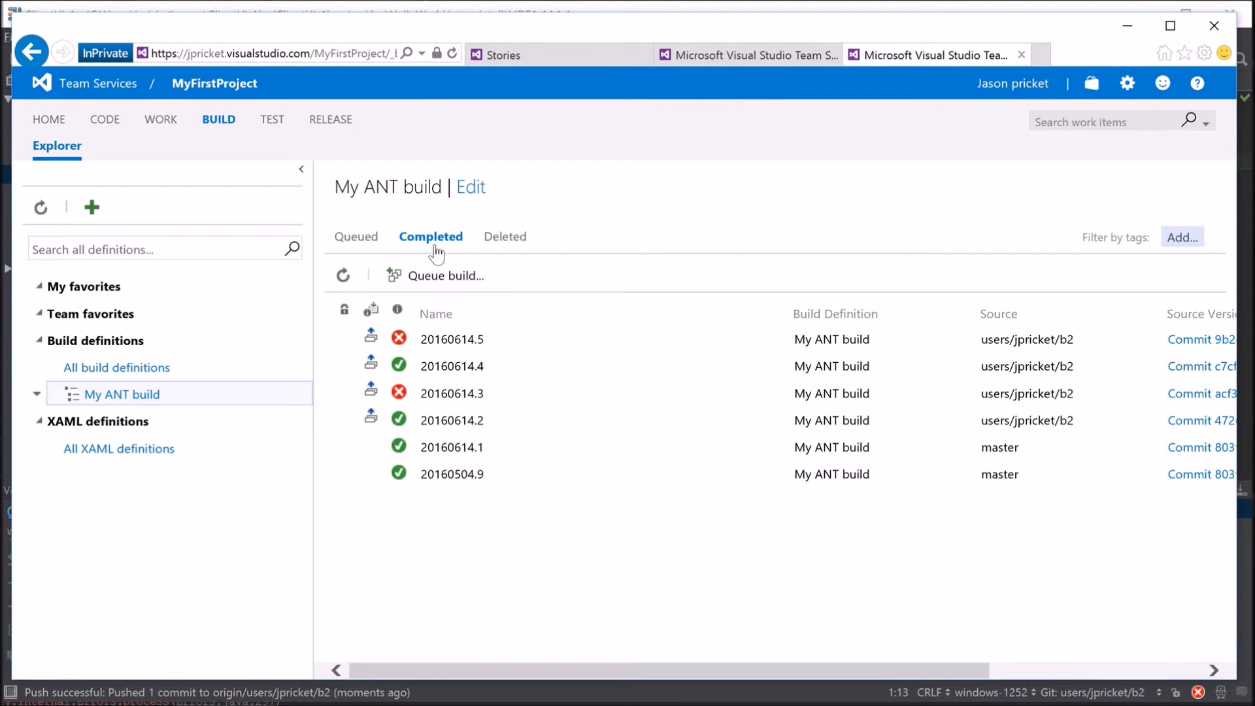
Review queued build 20160614.6's Build step console and its all-passing summary
click(357, 236)
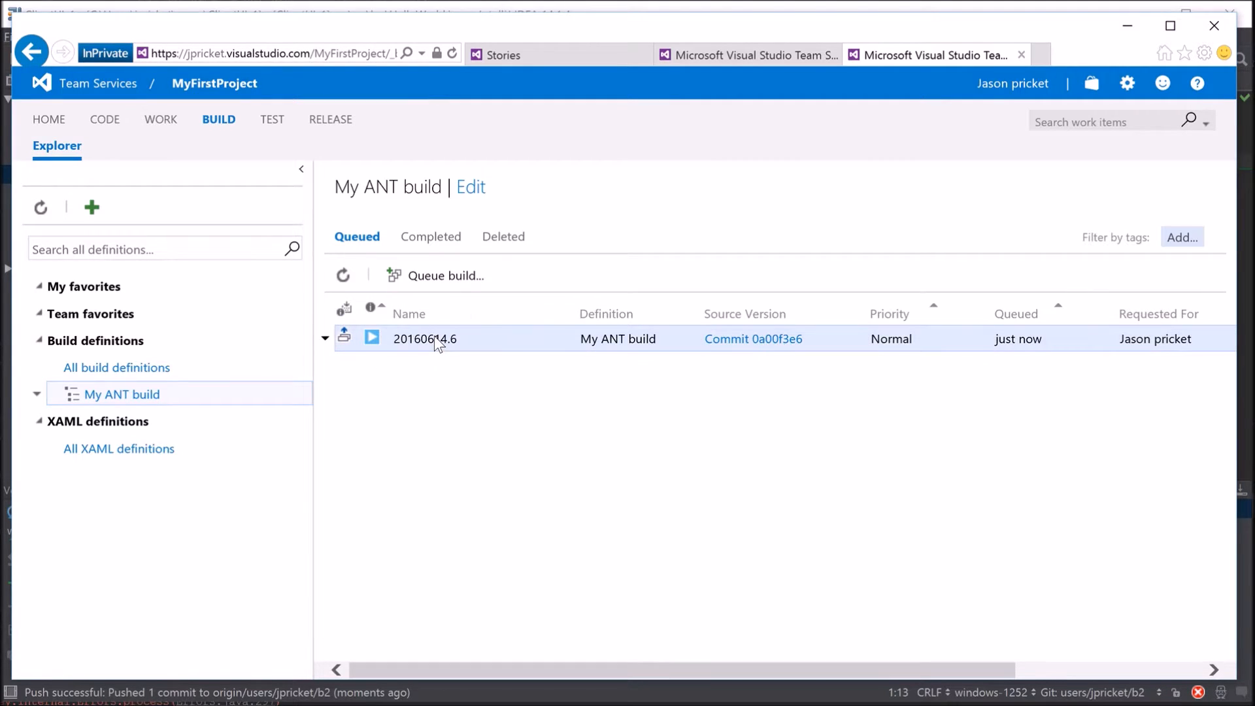
mouse_move(453, 364)
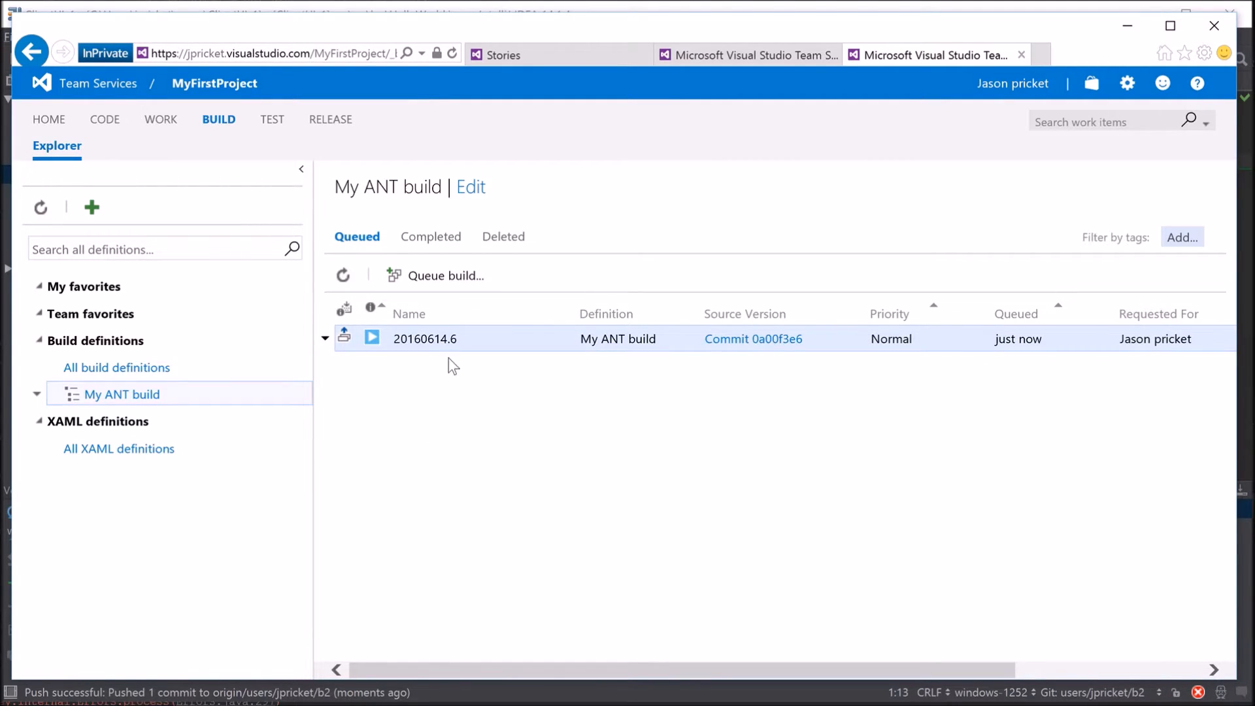
click(425, 338)
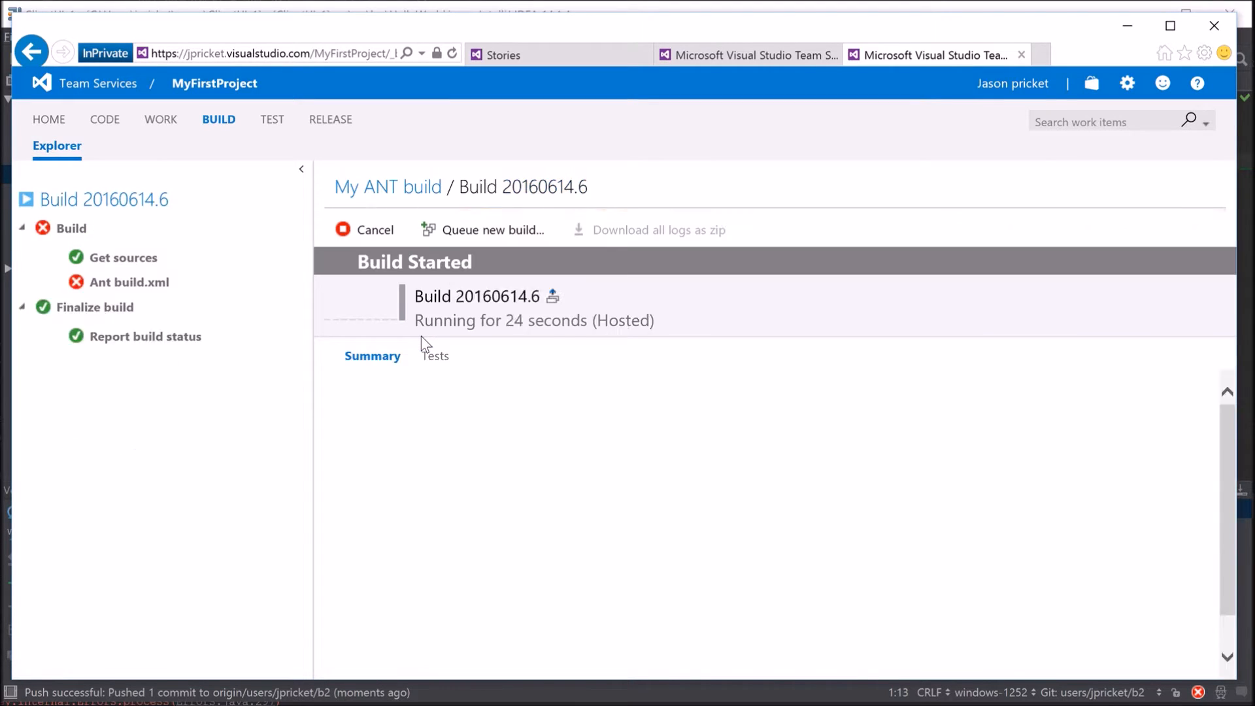
click(71, 229)
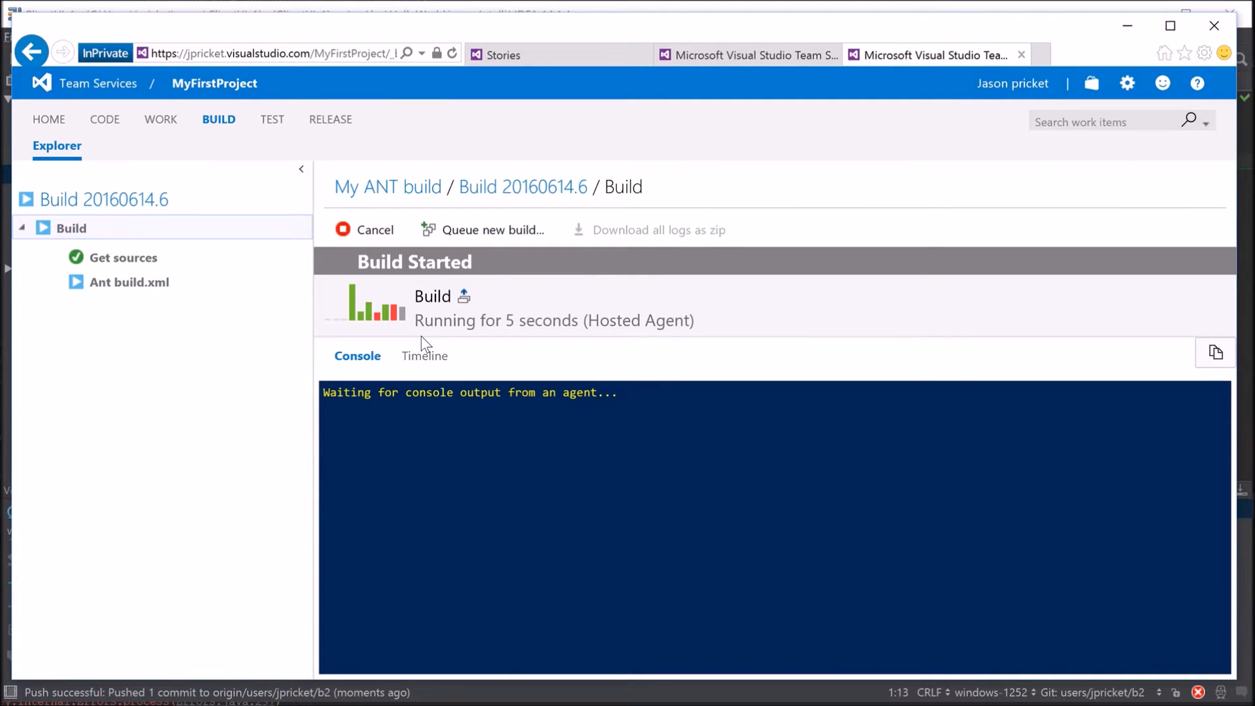
mouse_move(128, 282)
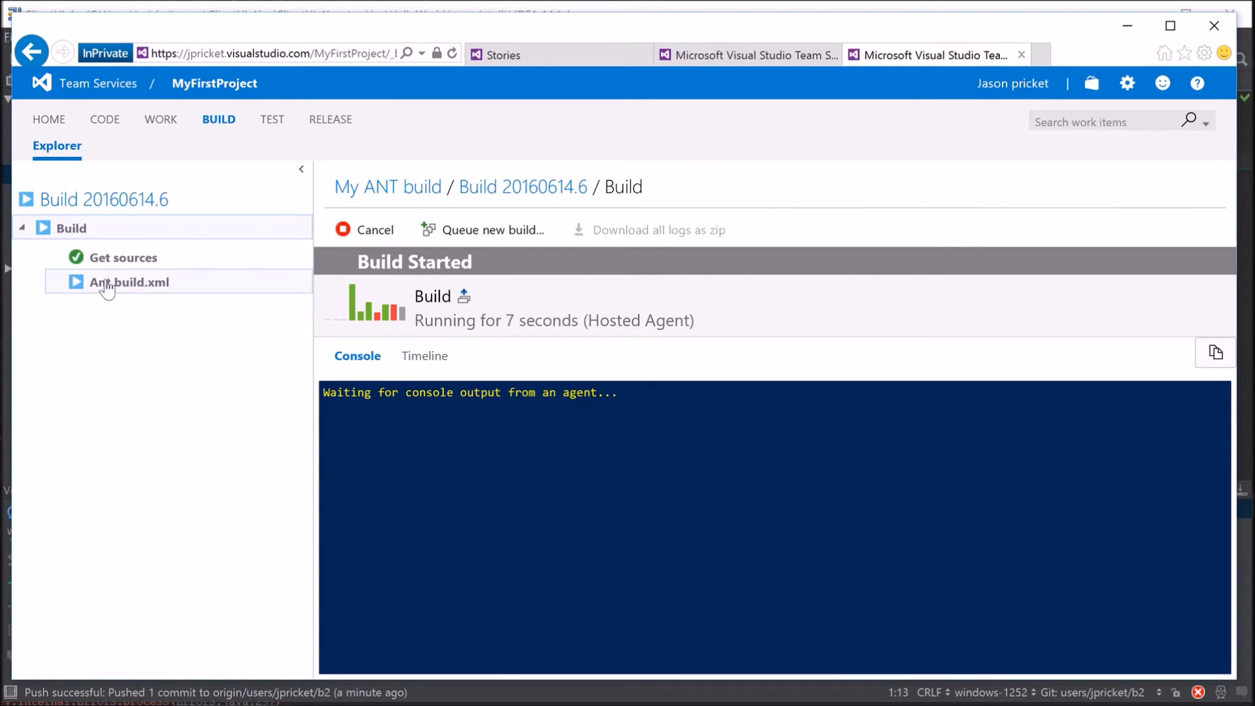
mouse_move(571, 578)
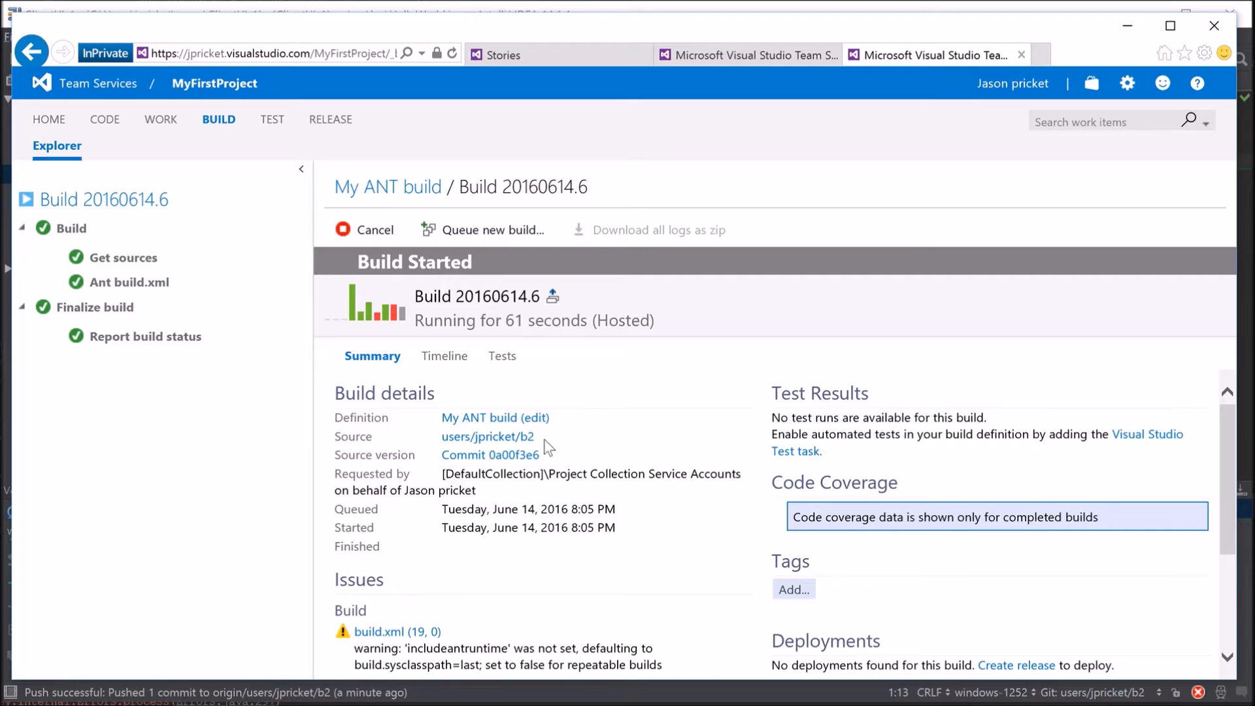
double_click(487, 436)
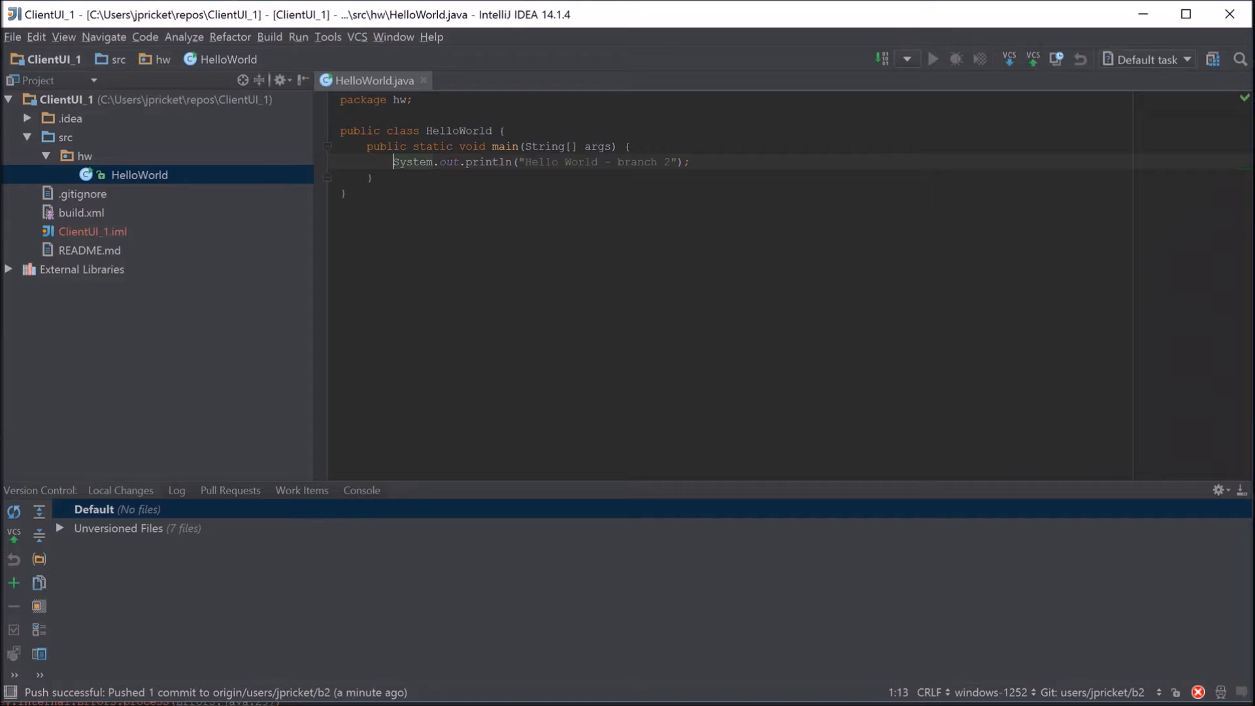
mouse_move(1205, 686)
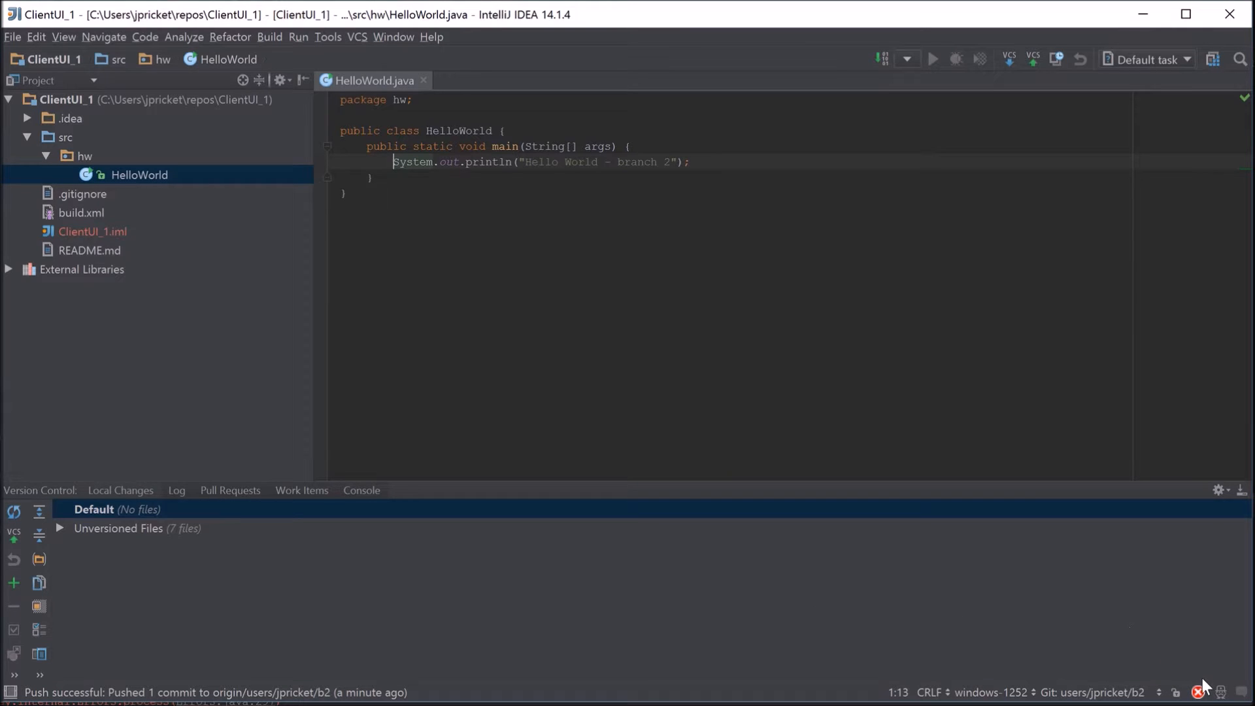
mouse_move(1201, 692)
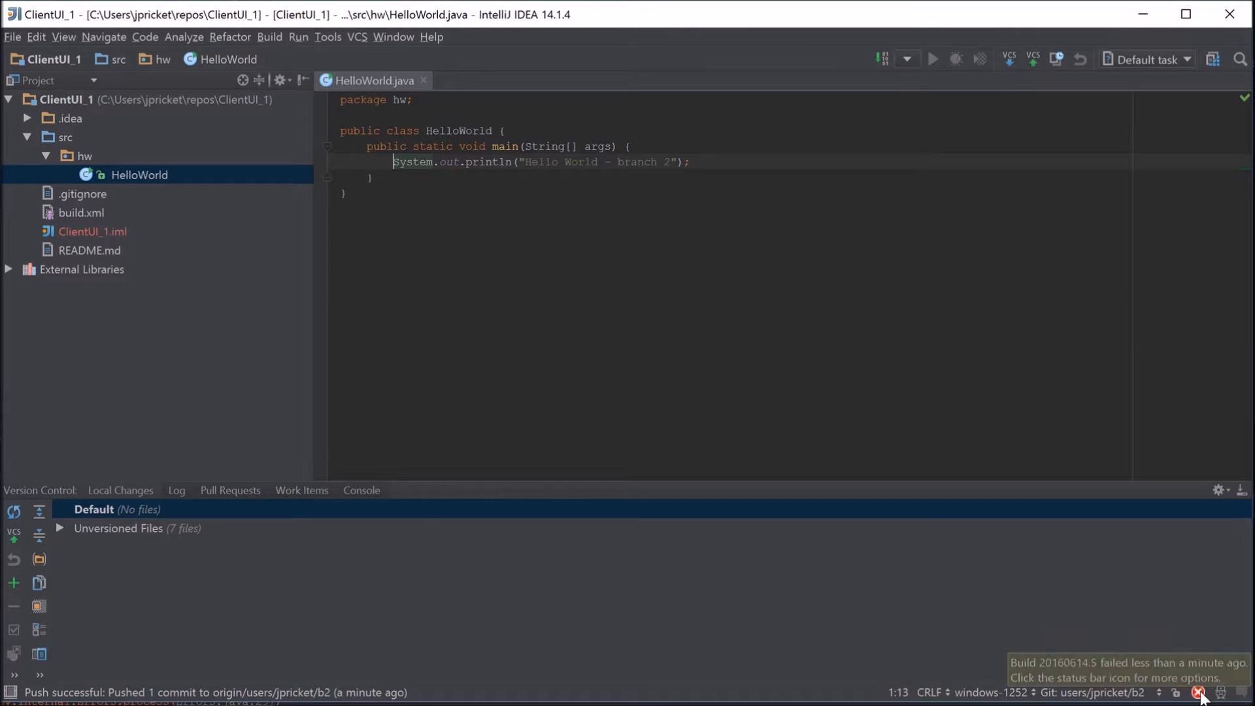
Refresh IntelliJ build status to show master and b2 green, and request a new build
click(1199, 692)
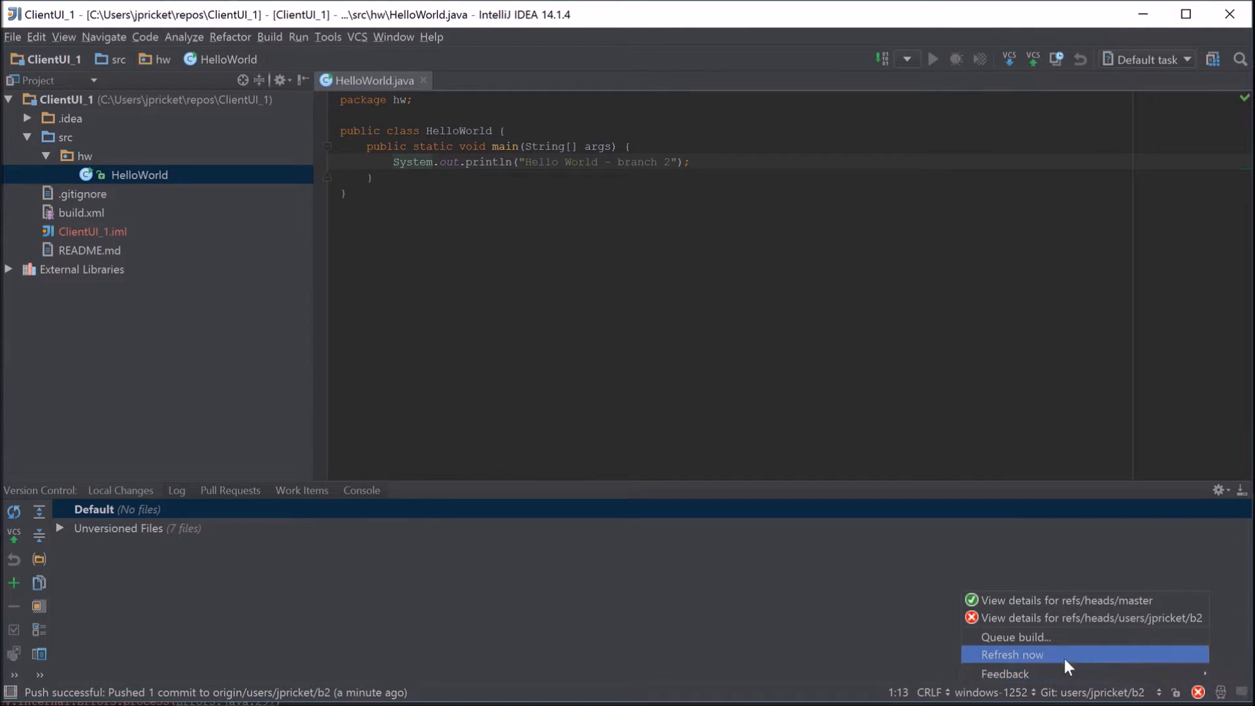
mouse_move(1007, 661)
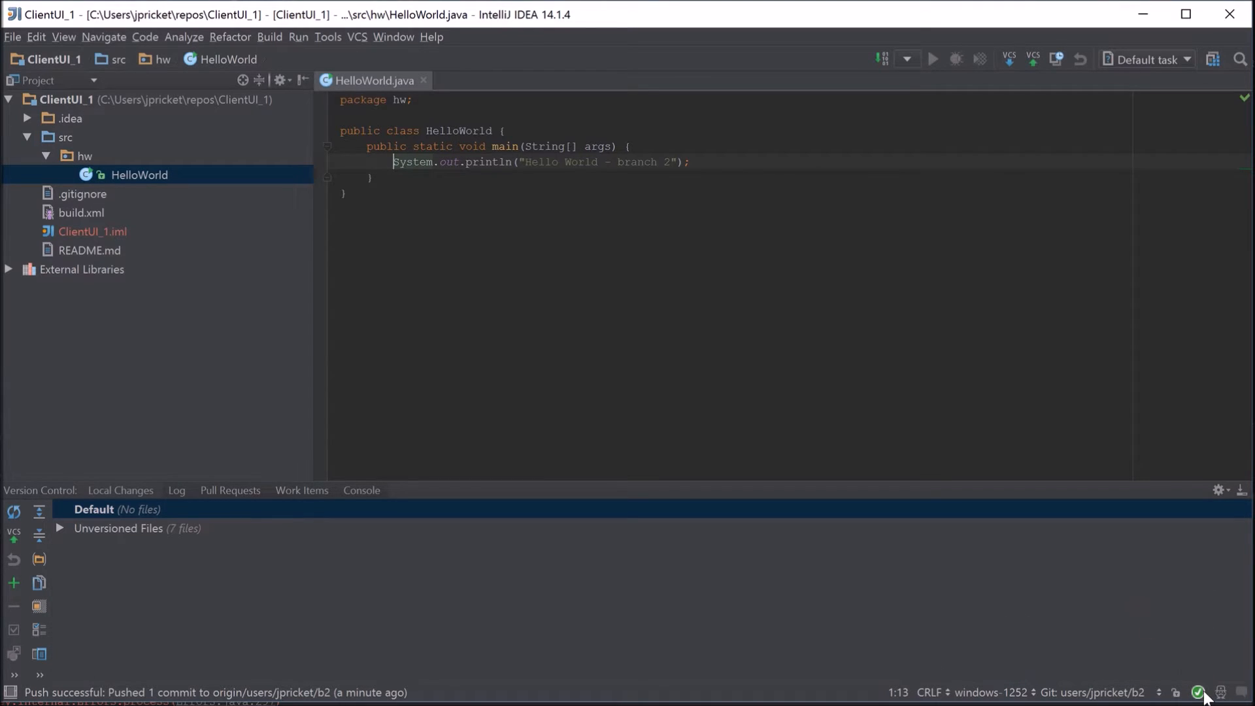
click(1198, 692)
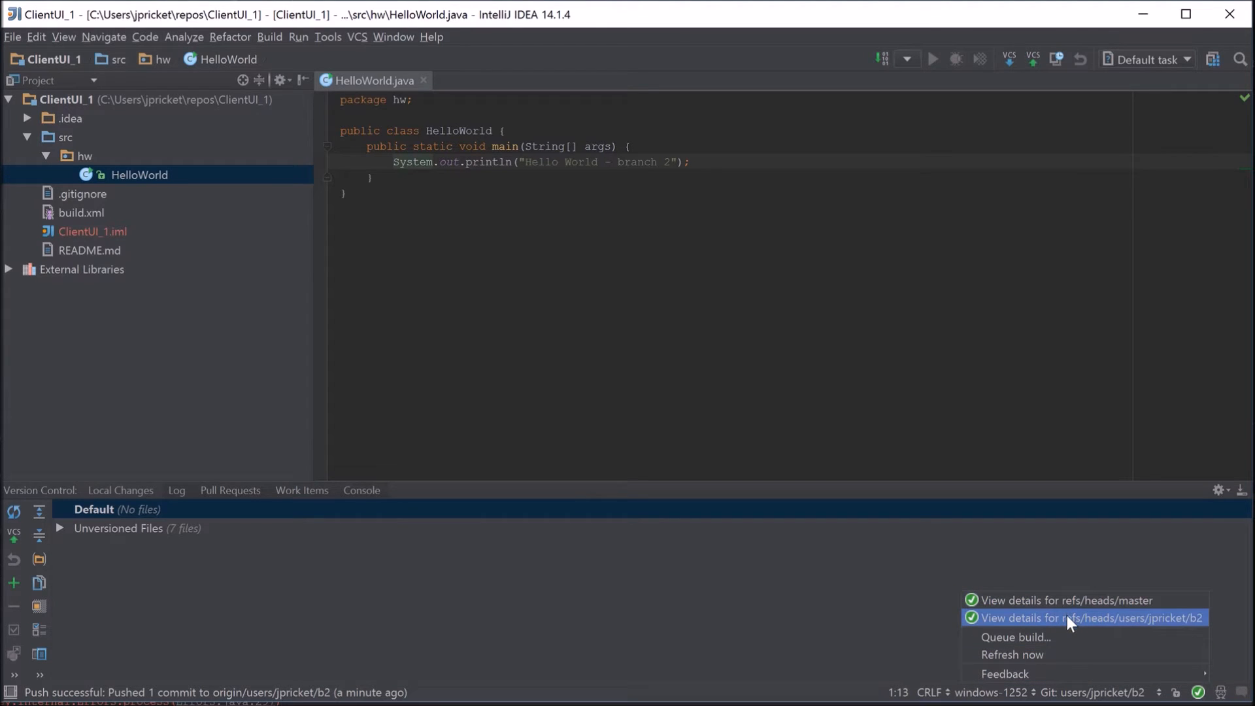
mouse_move(1037, 645)
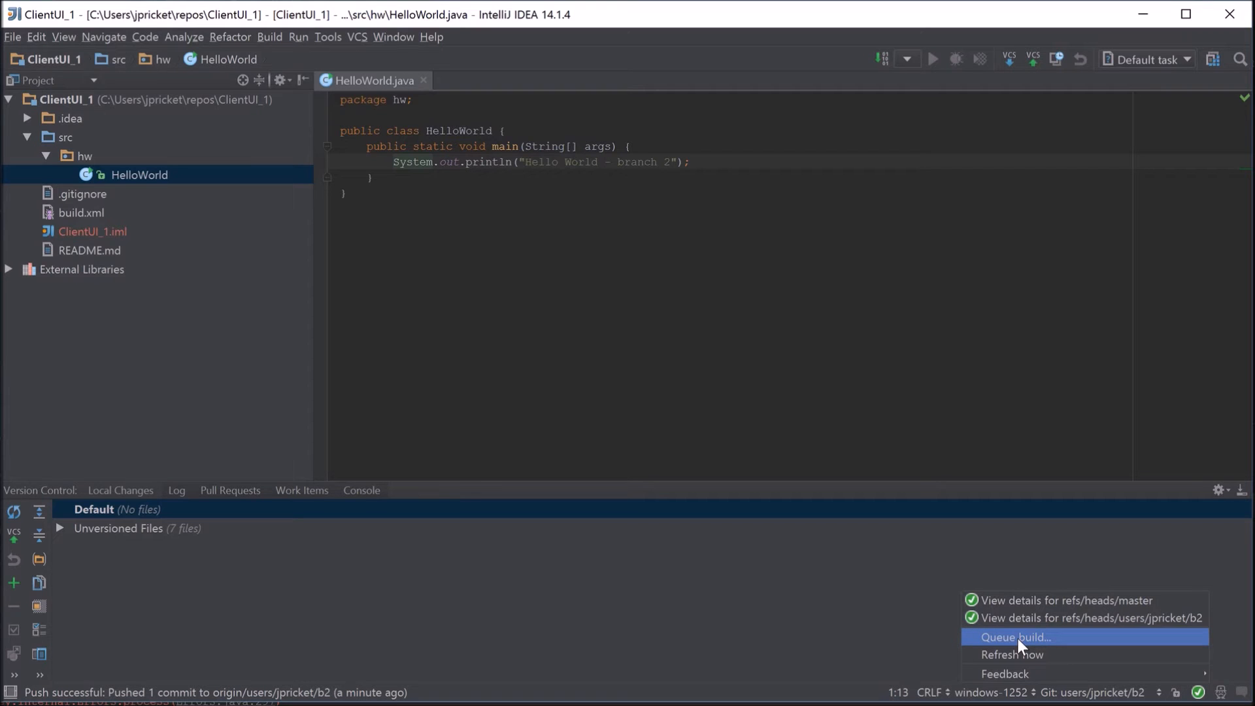
click(1017, 636)
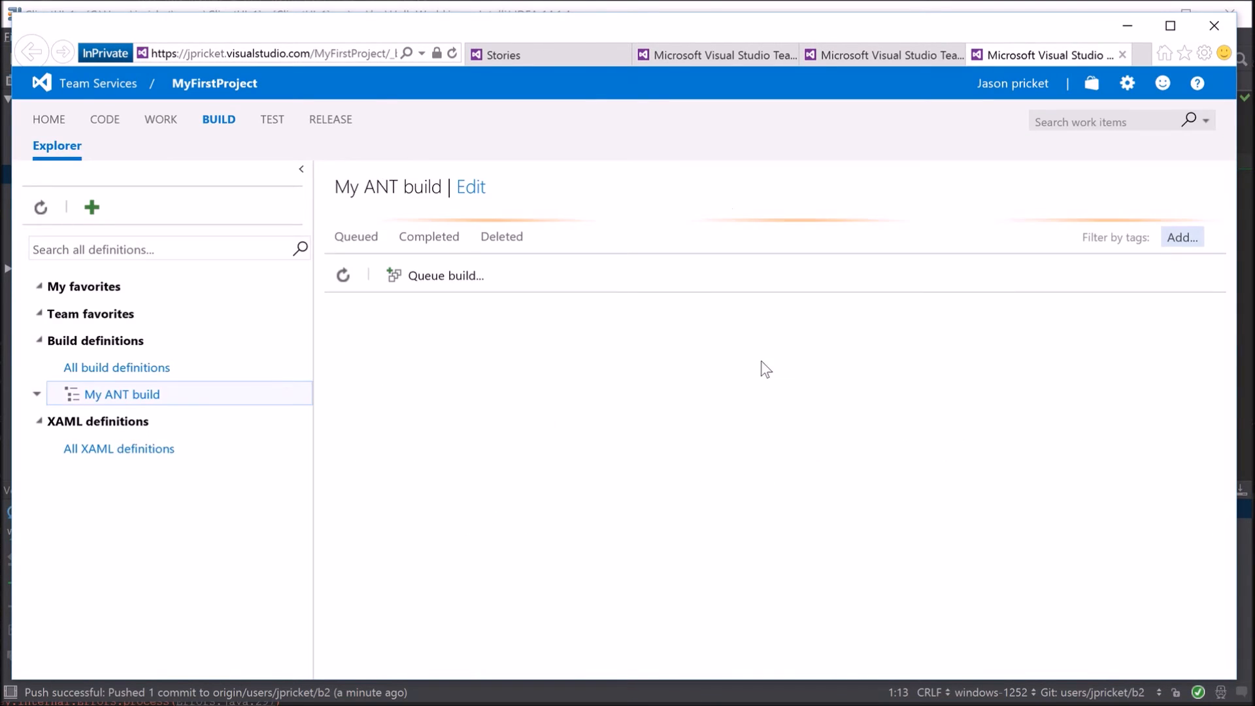
click(445, 275)
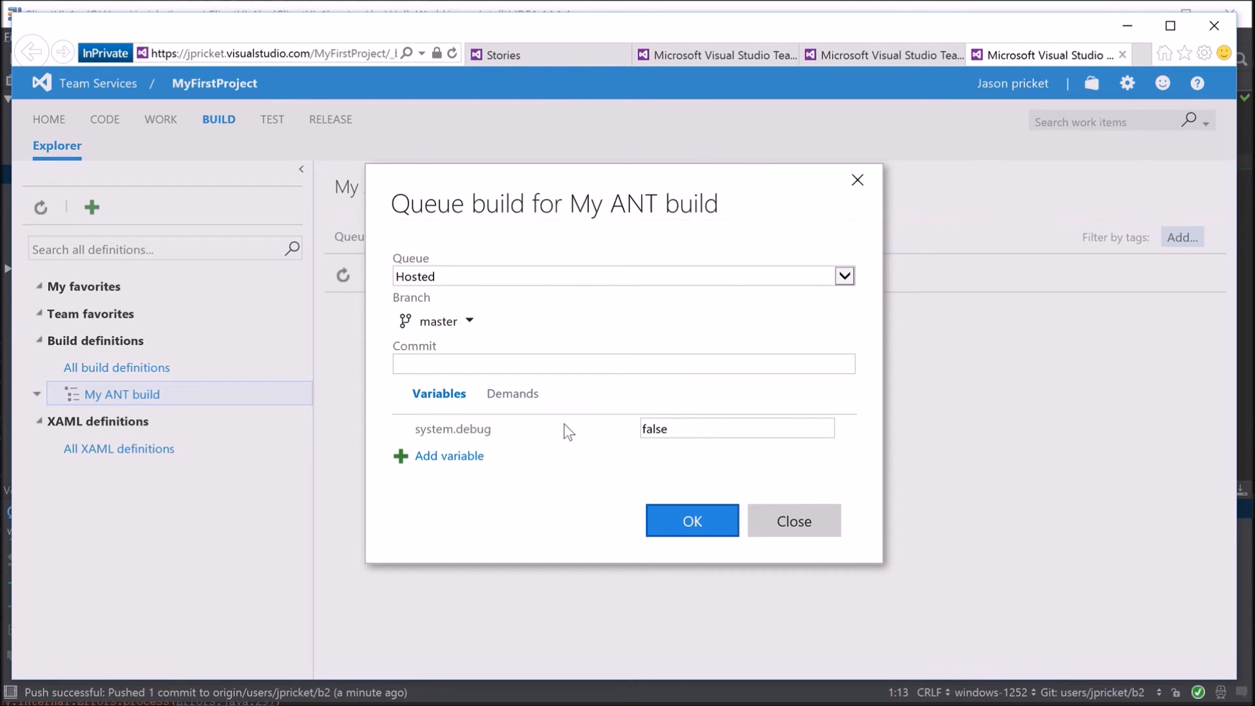
click(470, 321)
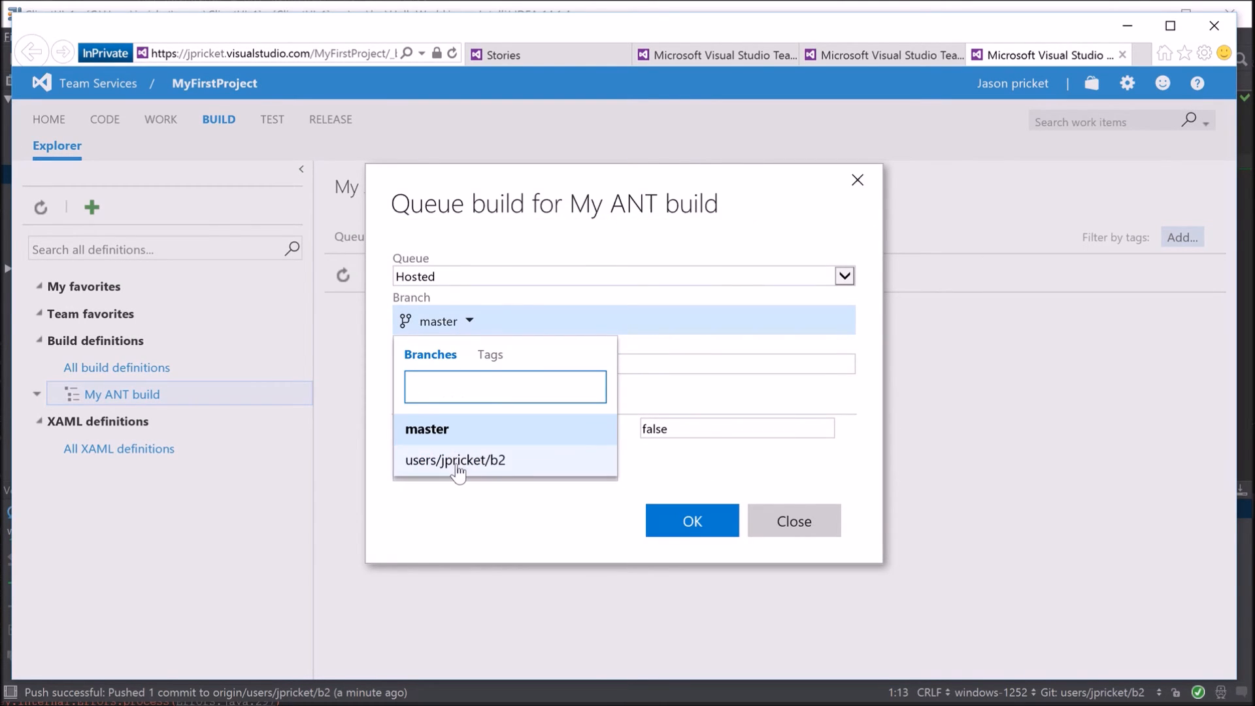
click(455, 460)
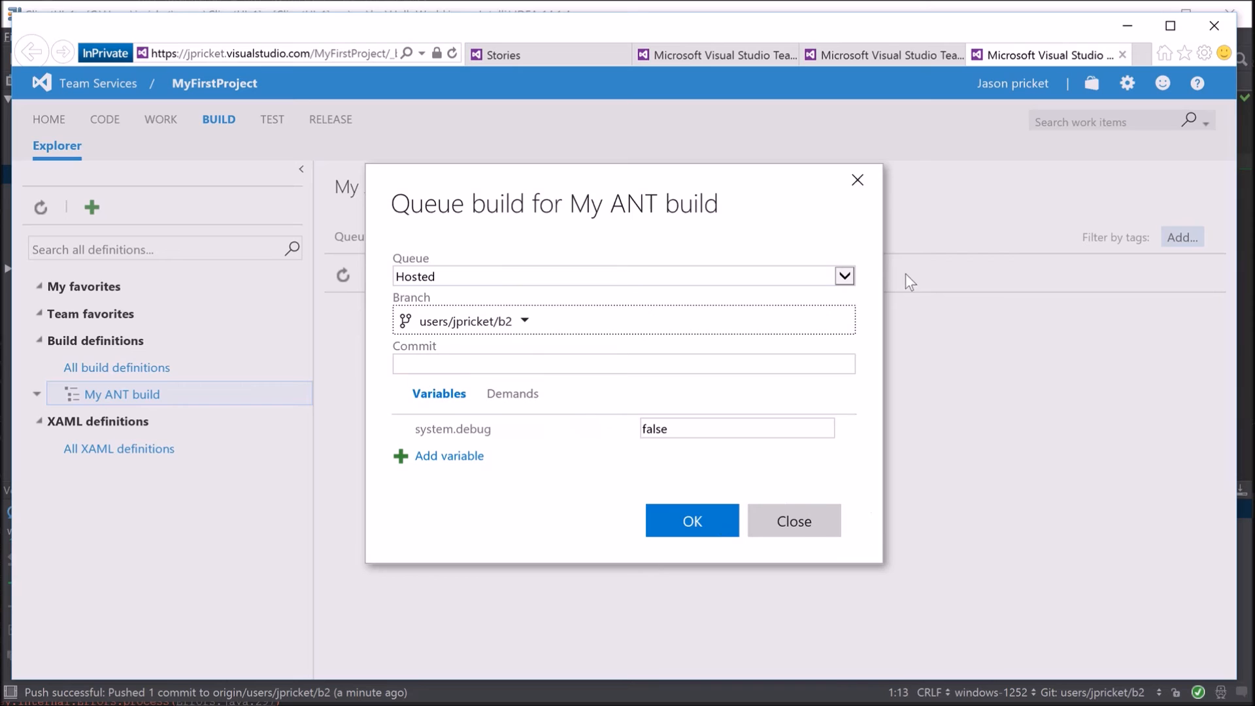
mouse_move(1109, 14)
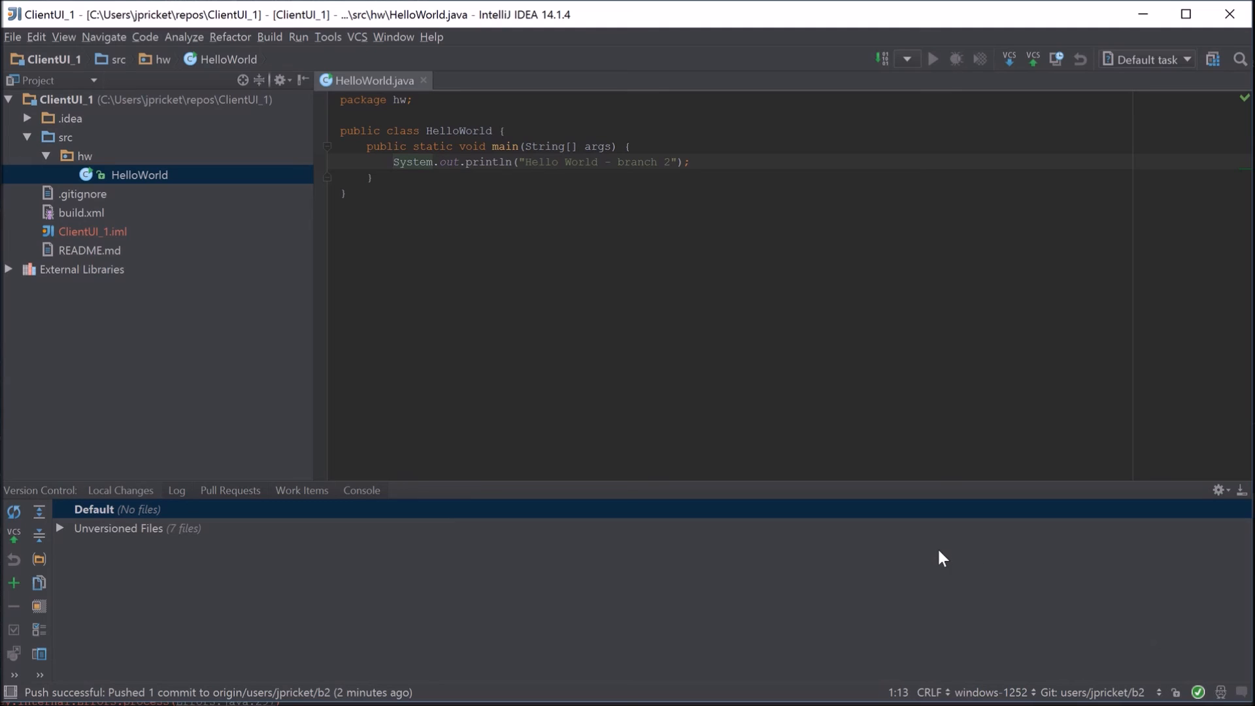
mouse_move(937, 557)
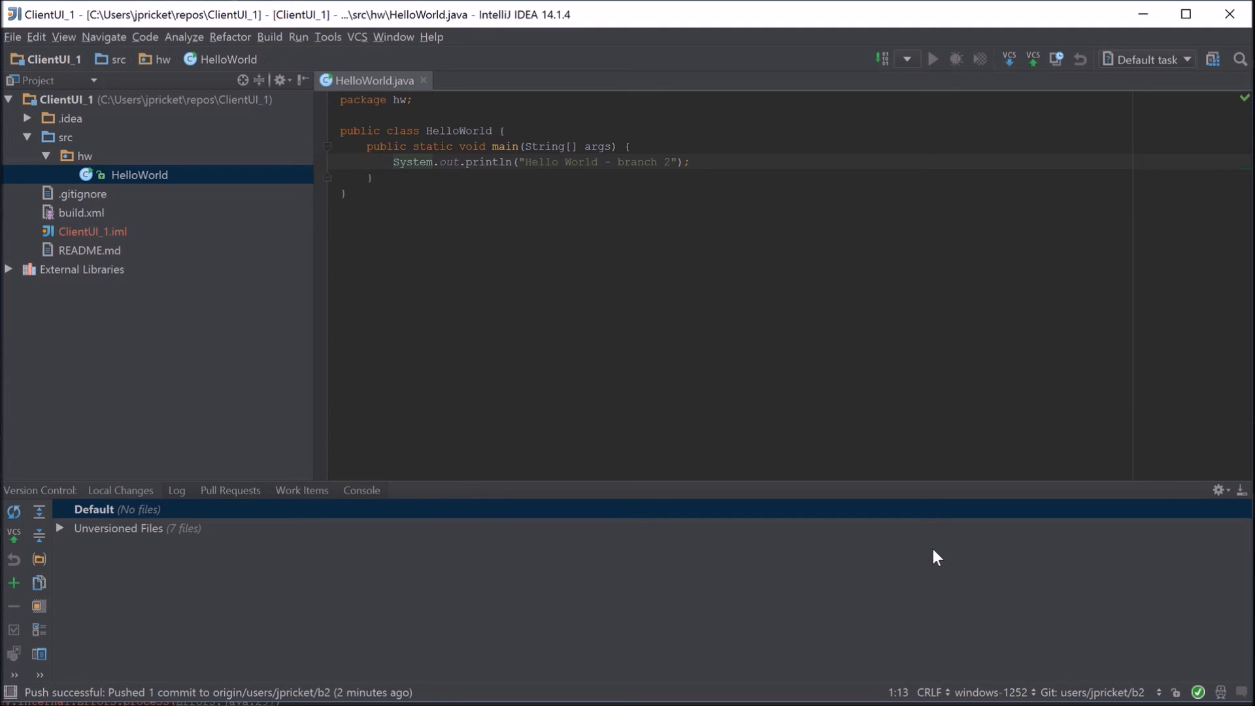
mouse_move(685, 352)
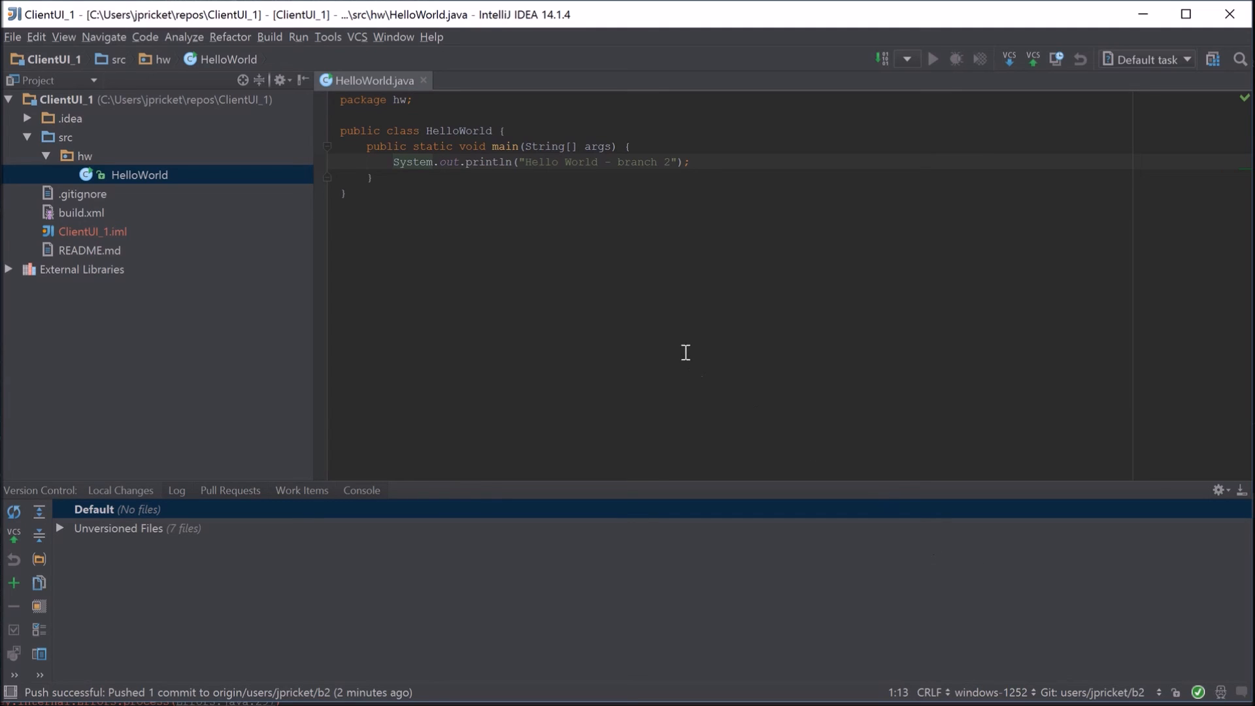
mouse_move(627, 318)
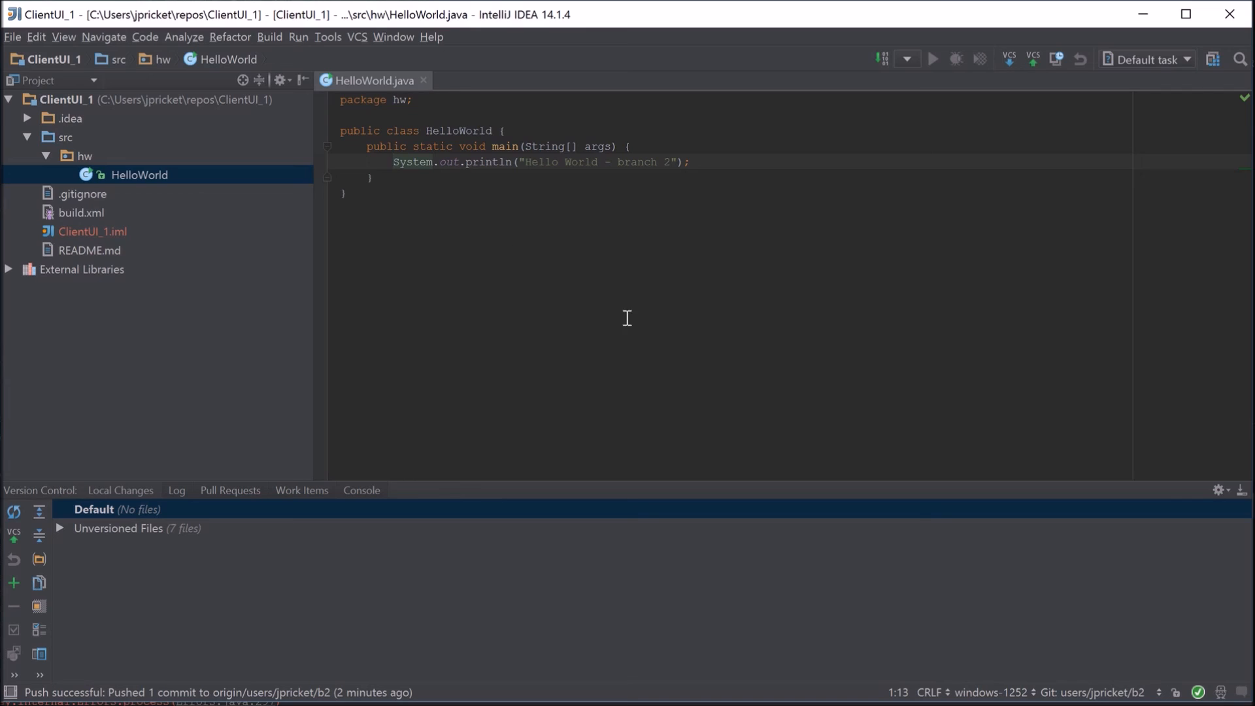